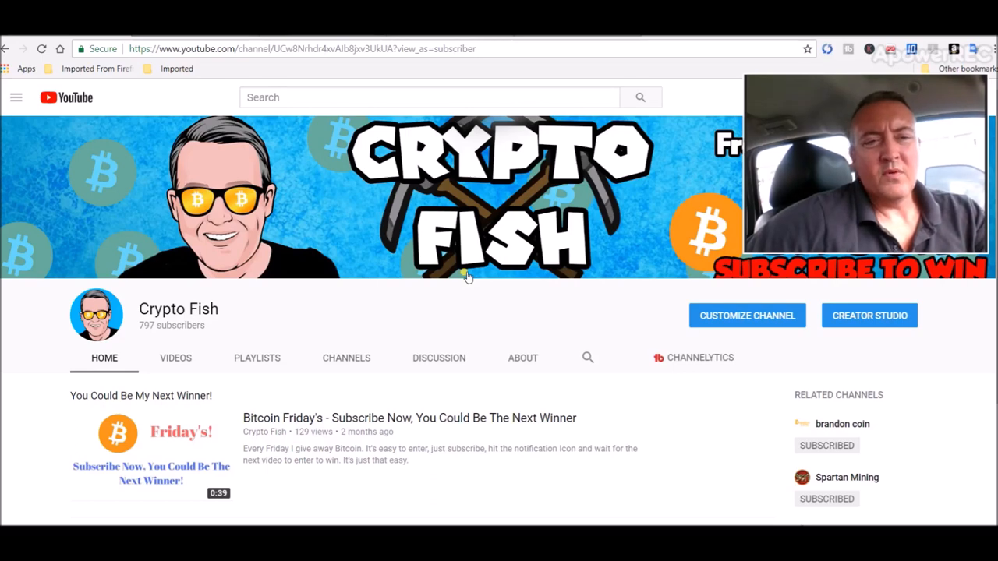
{"action": "mouse_move", "coordinate": [576, 313]}
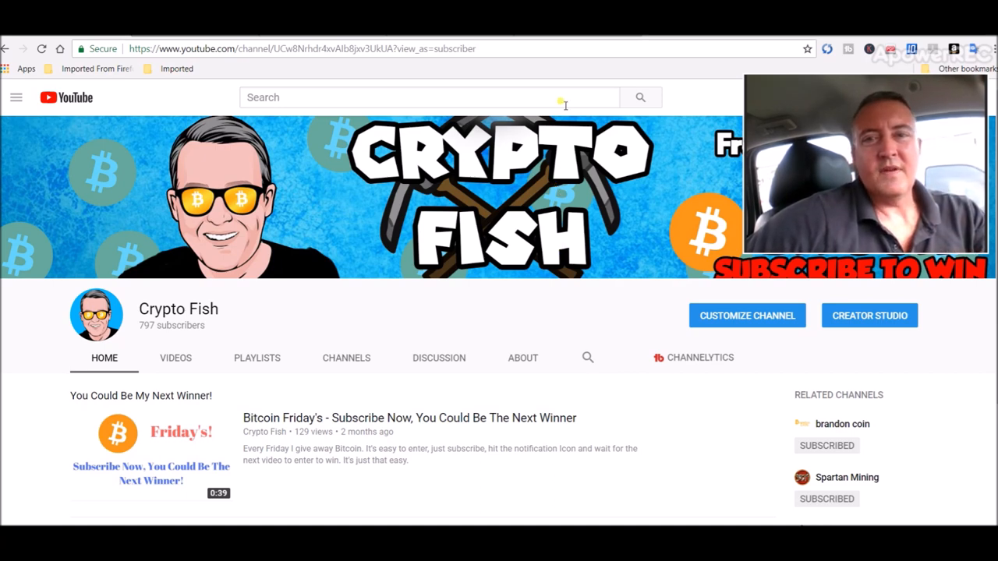
{"action": "mouse_move", "coordinate": [652, 48]}
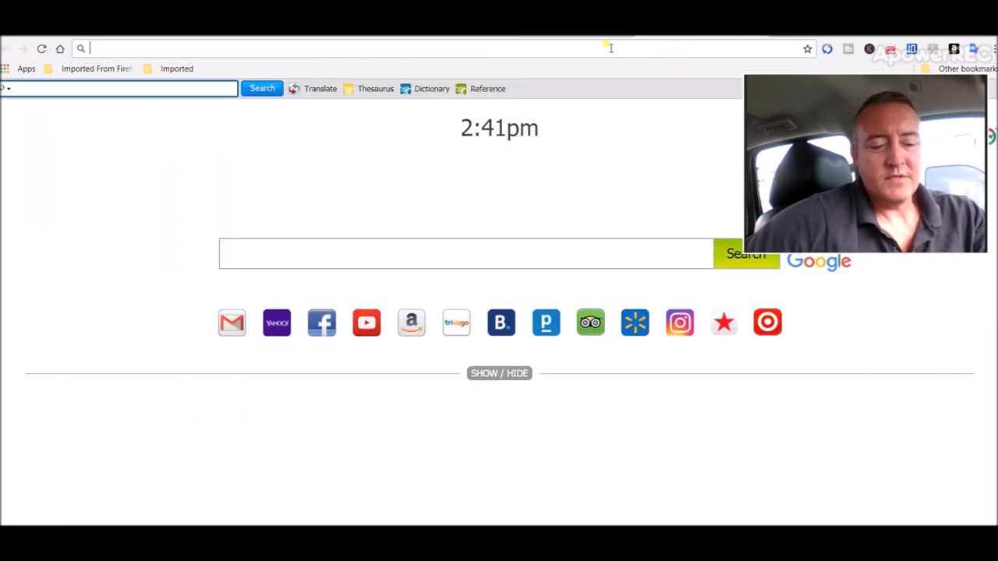
{"action": "type", "text": ".08350127"}
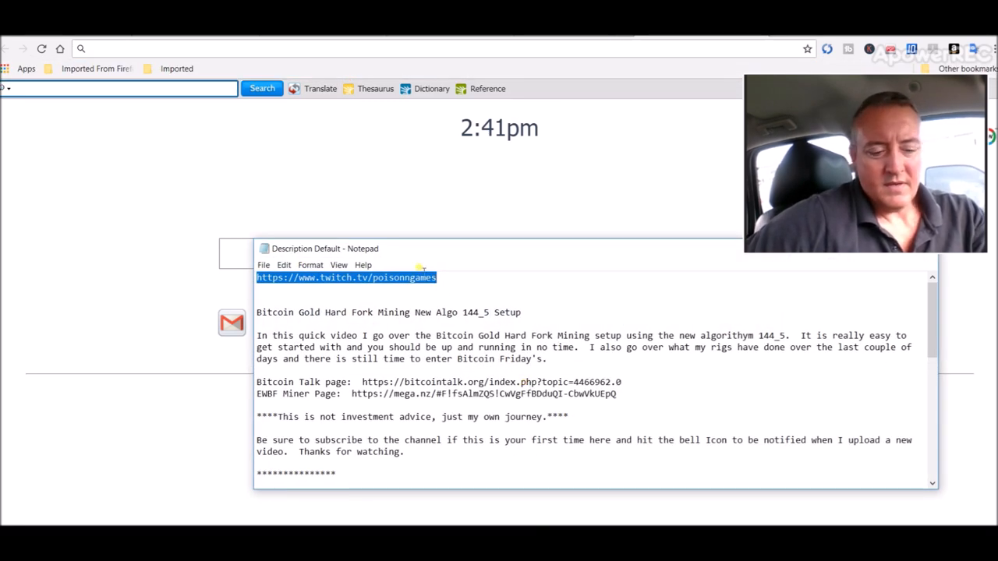
{"action": "mouse_move", "coordinate": [581, 119]}
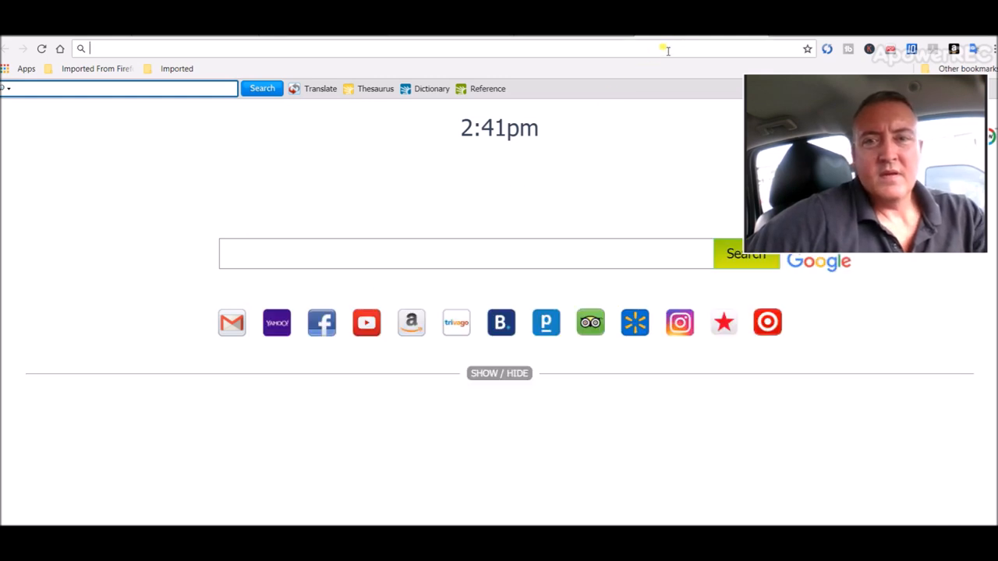
{"action": "type", "text": "https://www.twitch.tv/poisonngames"}
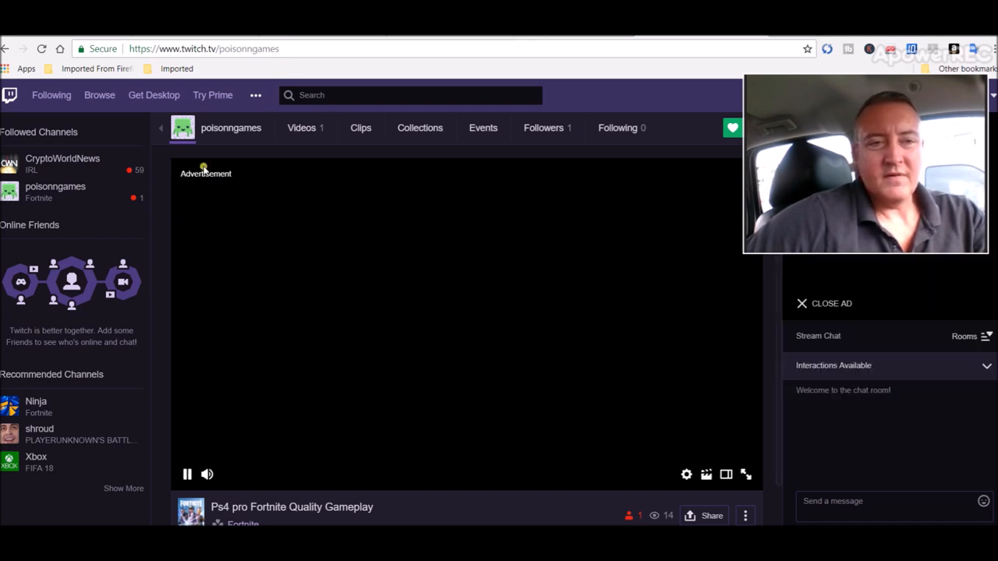
{"action": "mouse_move", "coordinate": [693, 458]}
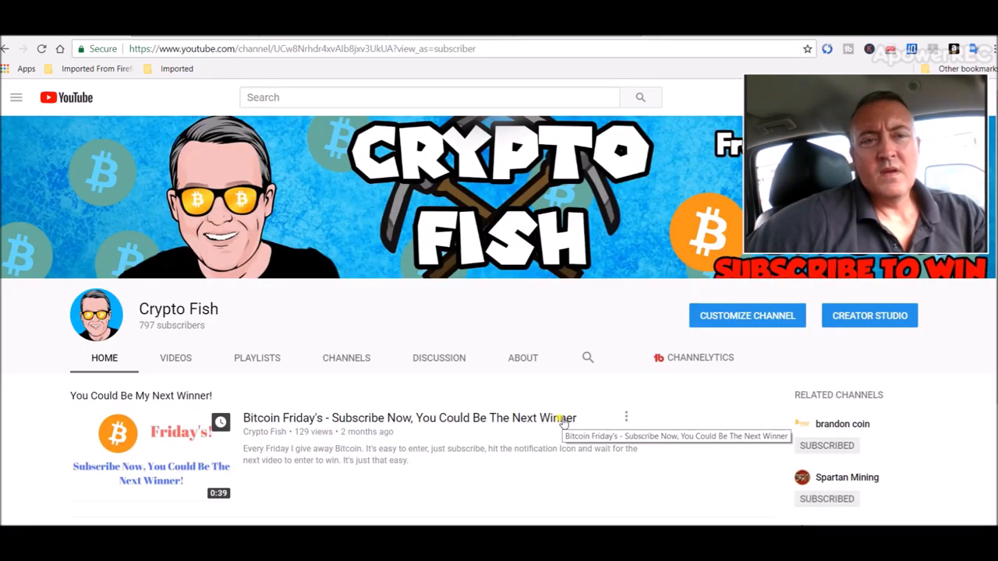
{"action": "mouse_move", "coordinate": [686, 419]}
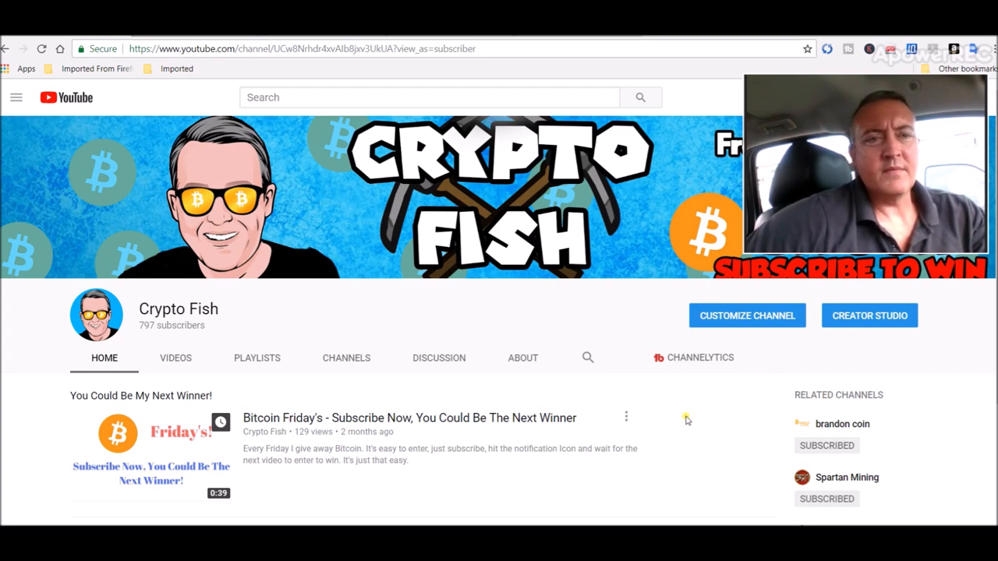
{"action": "mouse_move", "coordinate": [166, 106]}
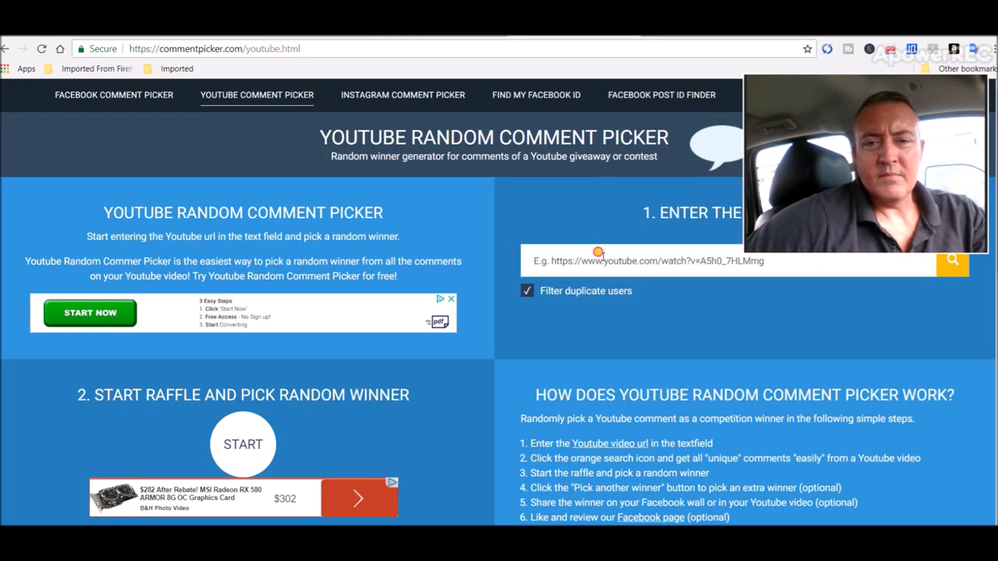
{"action": "type", "text": "https://www.youtube.com/watch?v=rNPaqG0j0WA"}
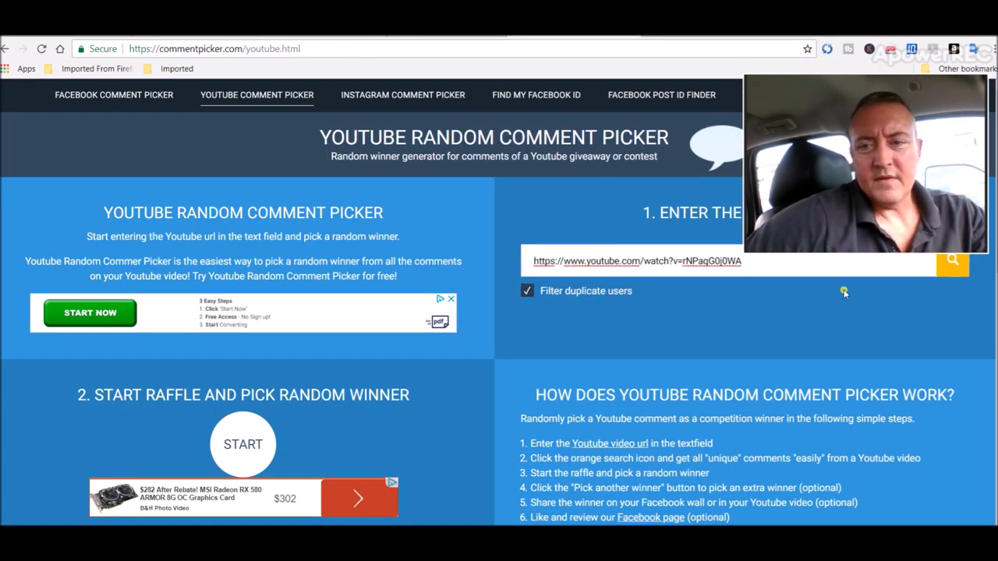
{"action": "left_click", "coordinate": [952, 261]}
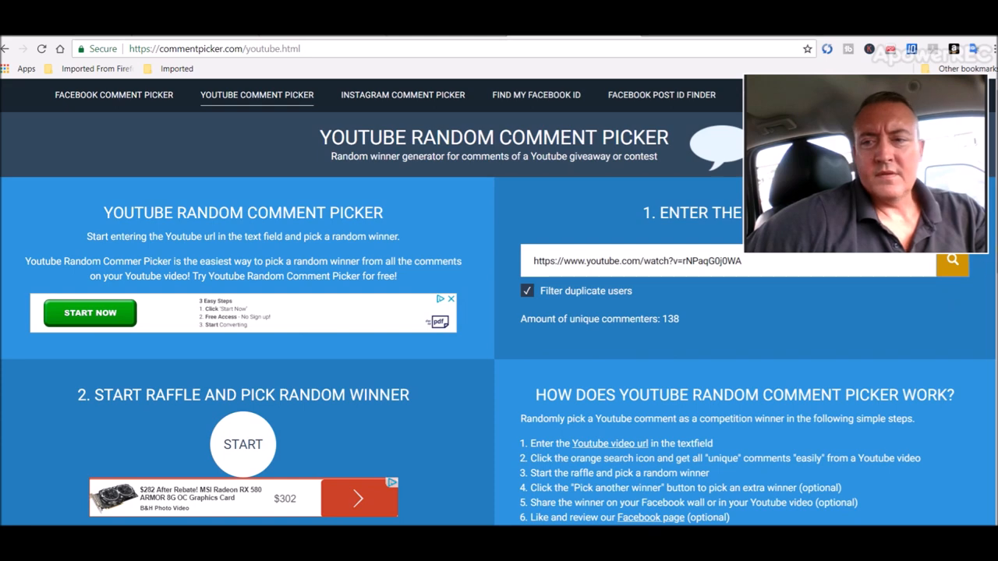
{"action": "scroll", "scroll_direction": "down", "scroll_amount": 3}
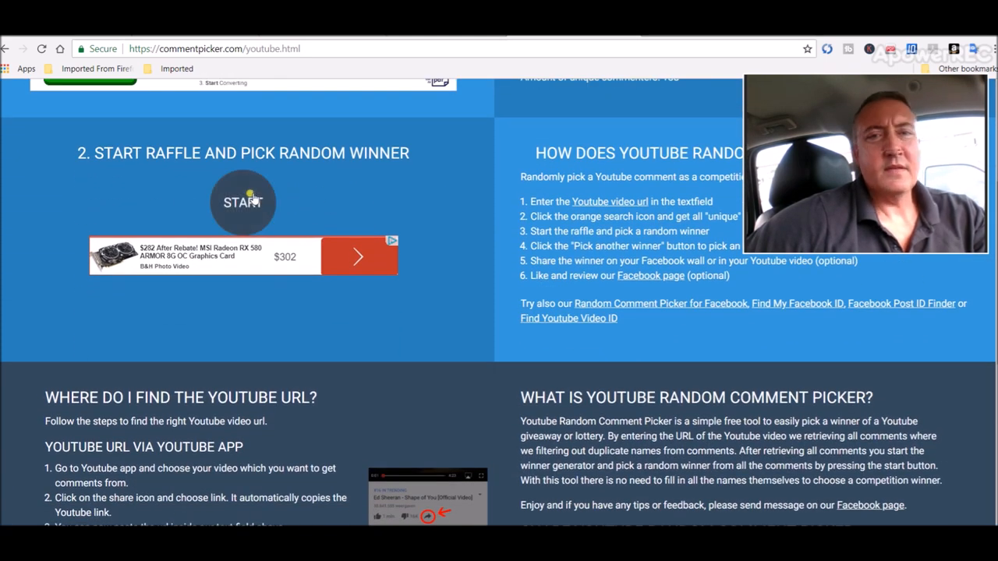
{"action": "left_click", "coordinate": [242, 203]}
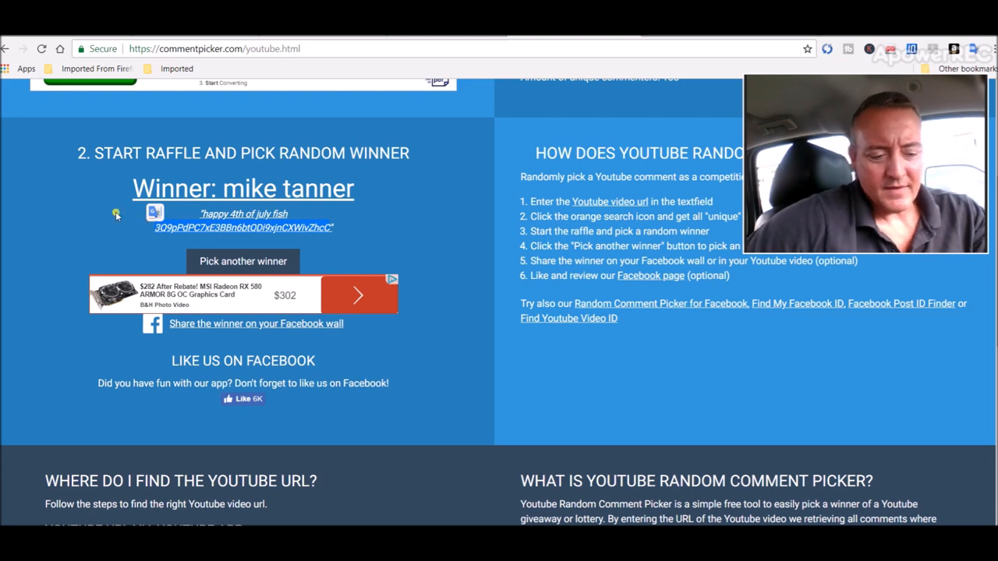
{"action": "mouse_move", "coordinate": [472, 347]}
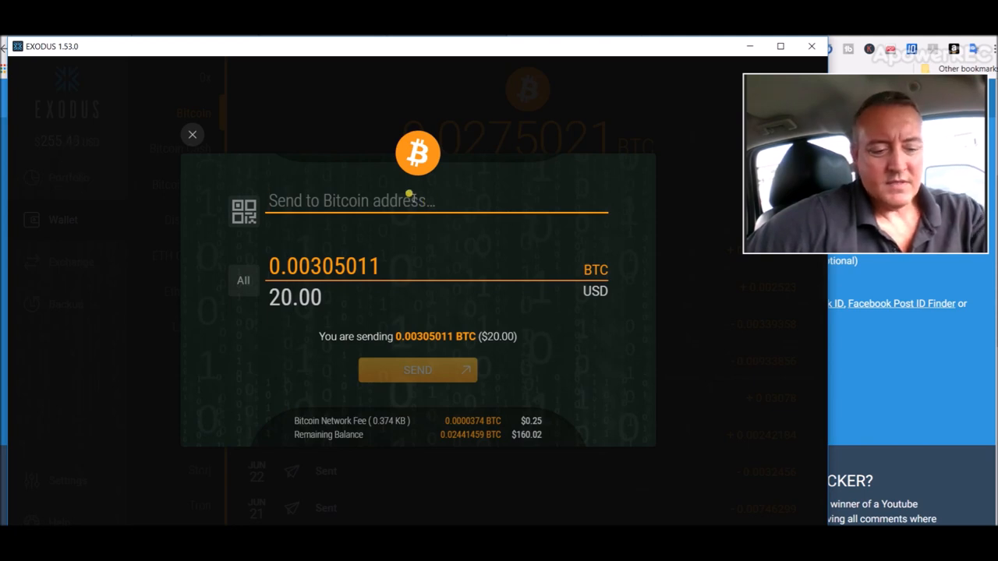
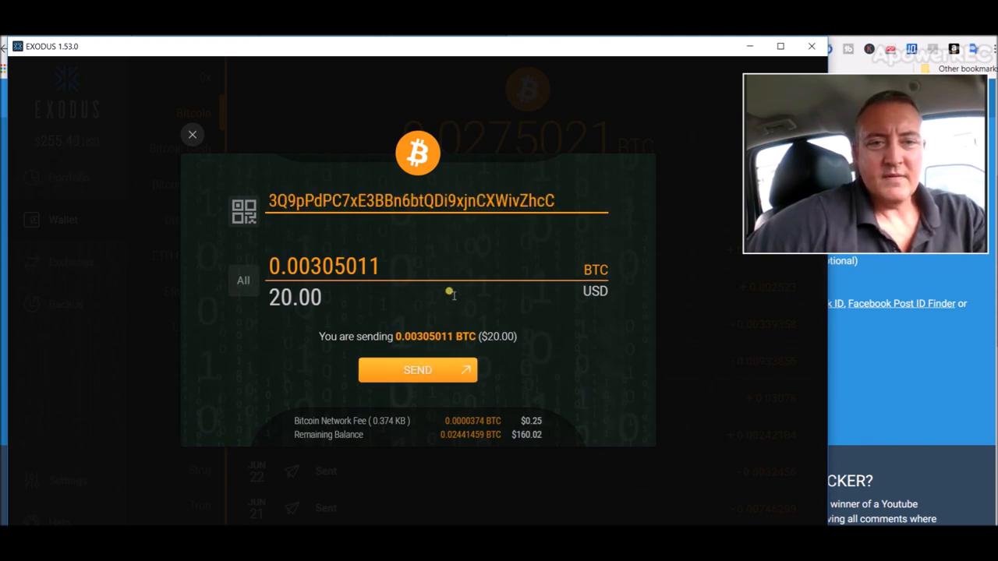
{"action": "left_click", "coordinate": [417, 370]}
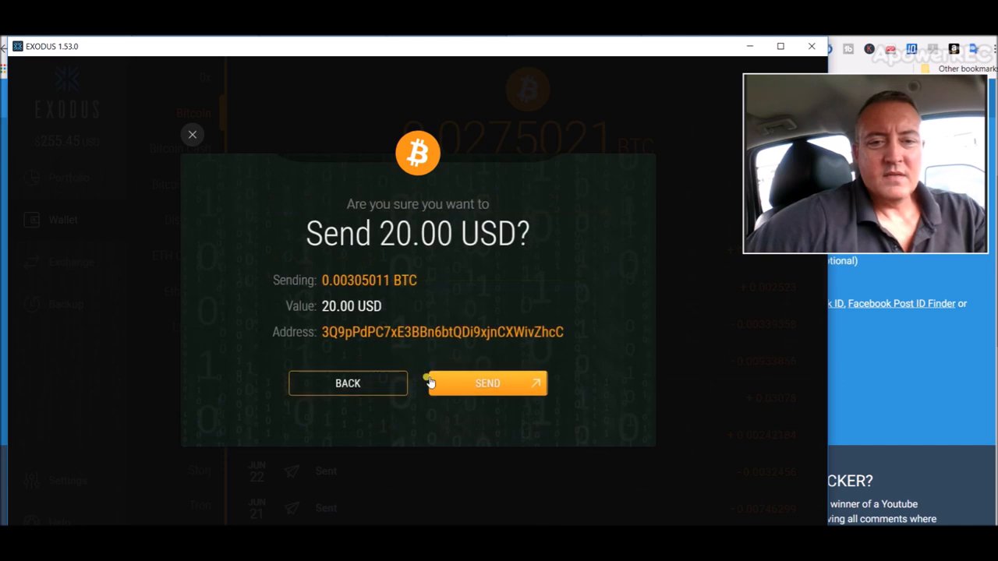
{"action": "left_click", "coordinate": [488, 383]}
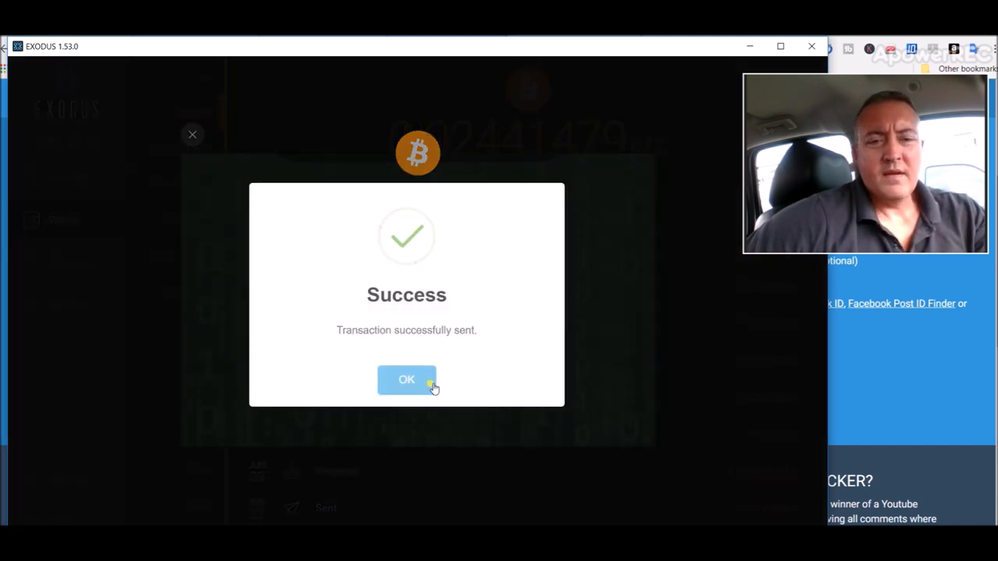
{"action": "left_click", "coordinate": [406, 380]}
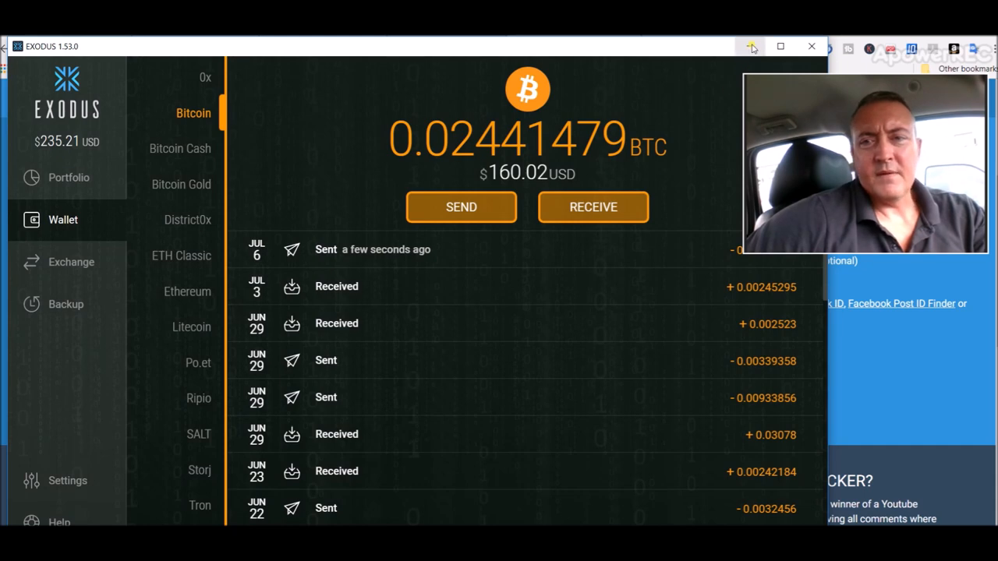
{"action": "left_click", "coordinate": [810, 46]}
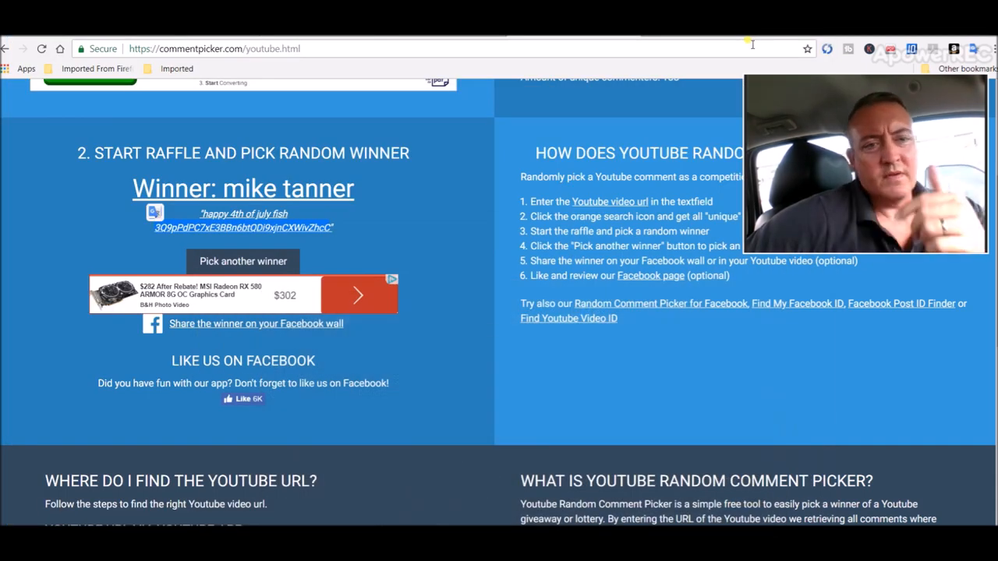
{"action": "mouse_move", "coordinate": [547, 76]}
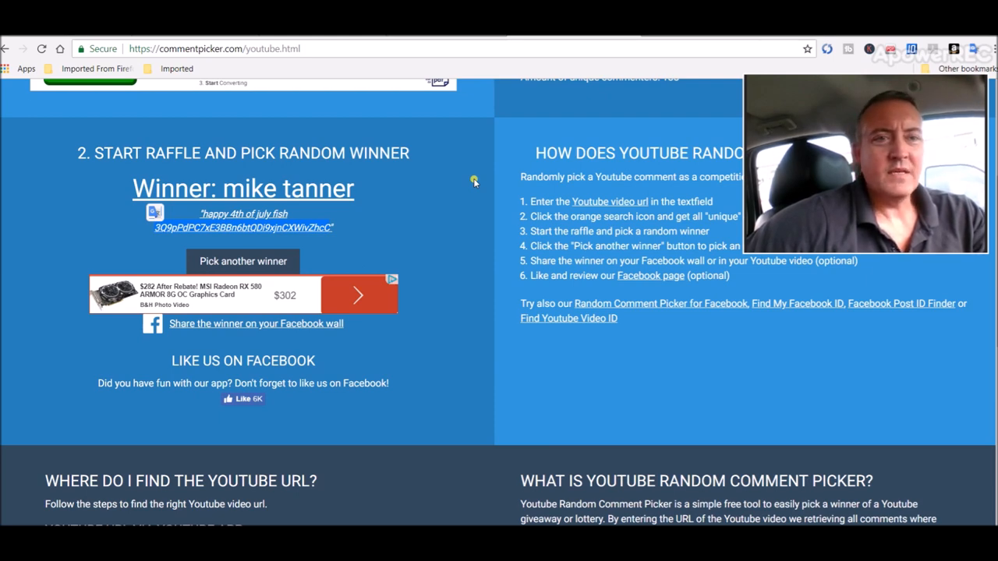
{"action": "mouse_move", "coordinate": [468, 152]}
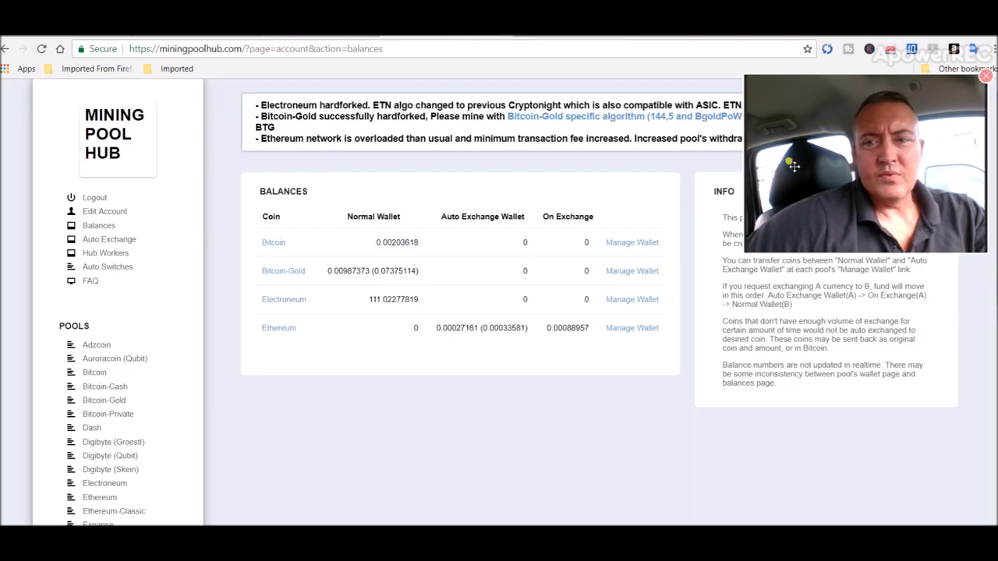
{"action": "mouse_move", "coordinate": [390, 362]}
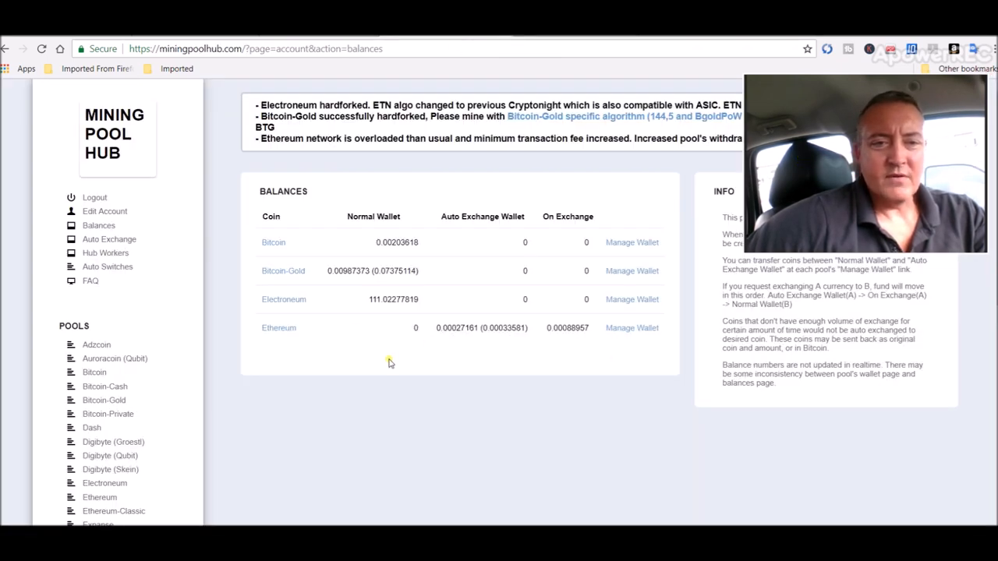
{"action": "mouse_move", "coordinate": [331, 265]}
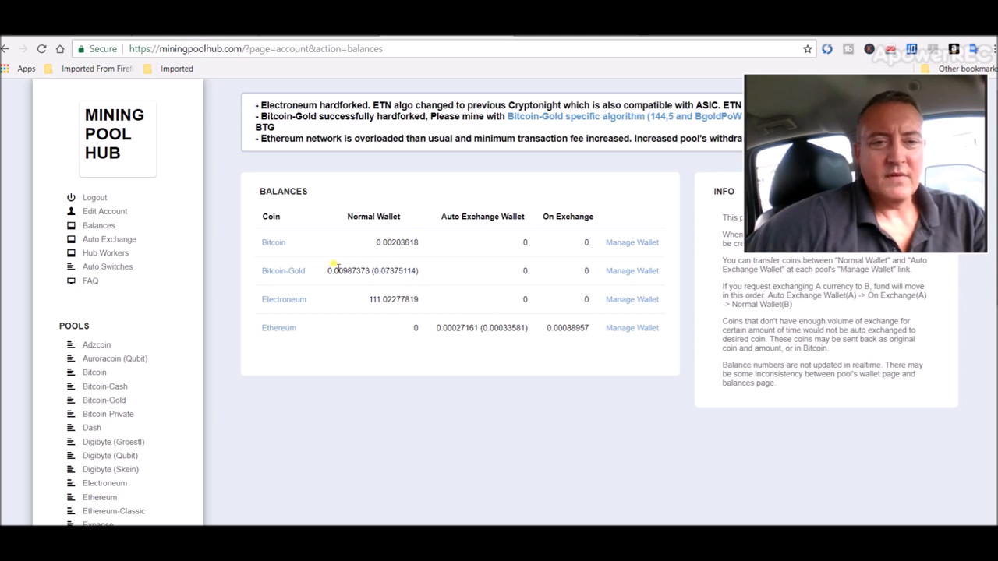
{"action": "mouse_move", "coordinate": [399, 273]}
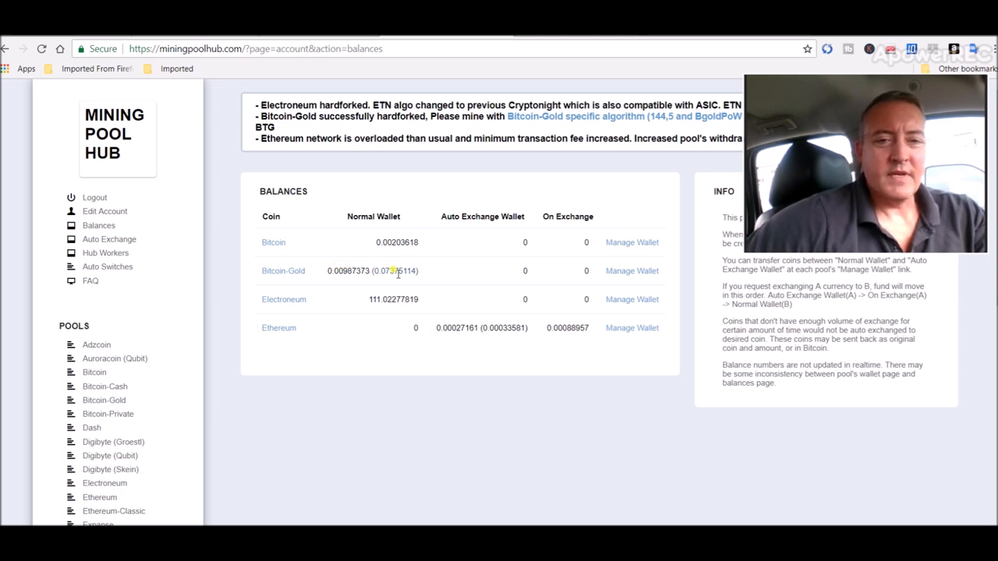
{"action": "mouse_move", "coordinate": [226, 351]}
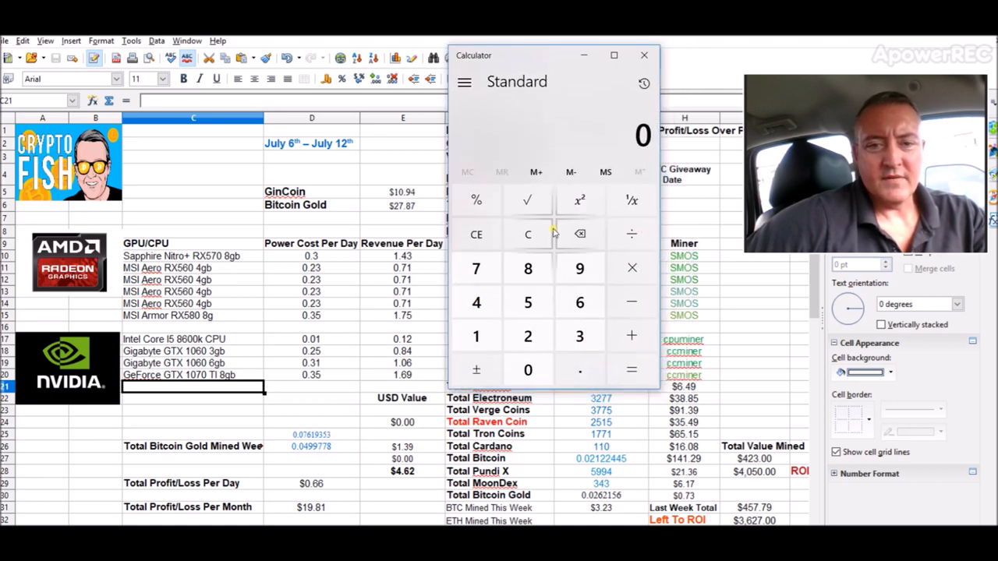
Step: Clear the calculator and put it away to show the July 6th – July 12th mining sheet
{"action": "left_click", "coordinate": [528, 336]}
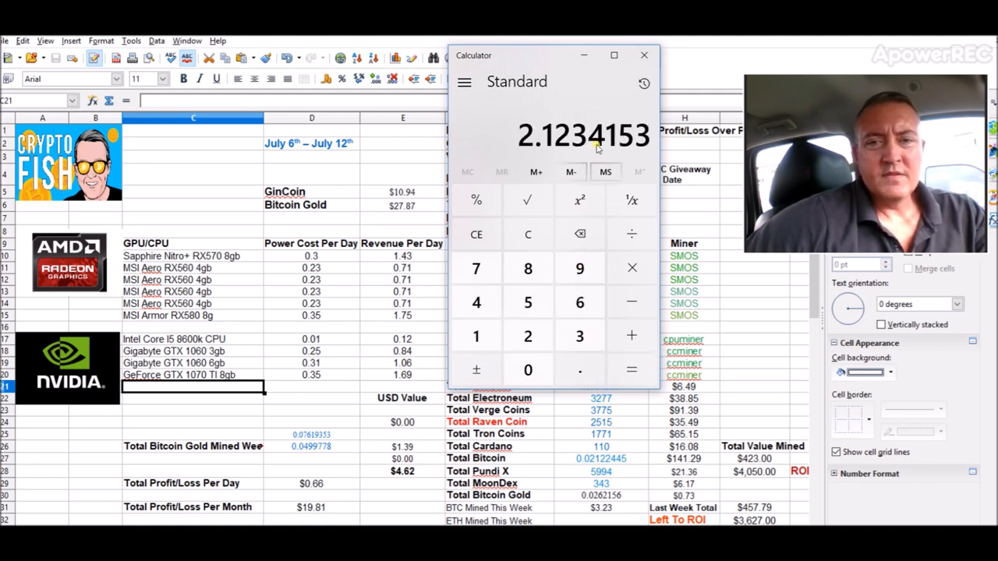
{"action": "mouse_move", "coordinate": [565, 70]}
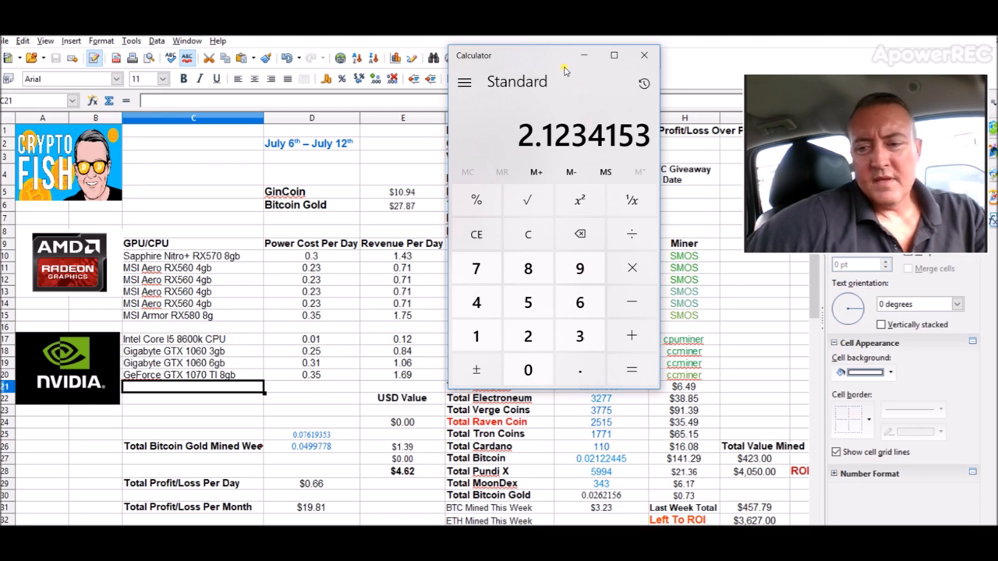
{"action": "mouse_move", "coordinate": [538, 61]}
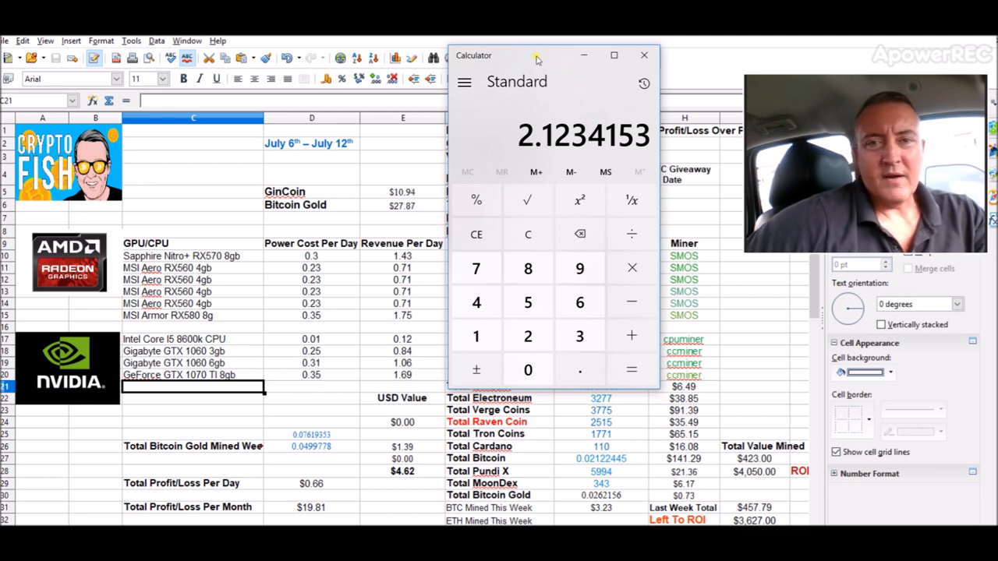
{"action": "left_click", "coordinate": [644, 55]}
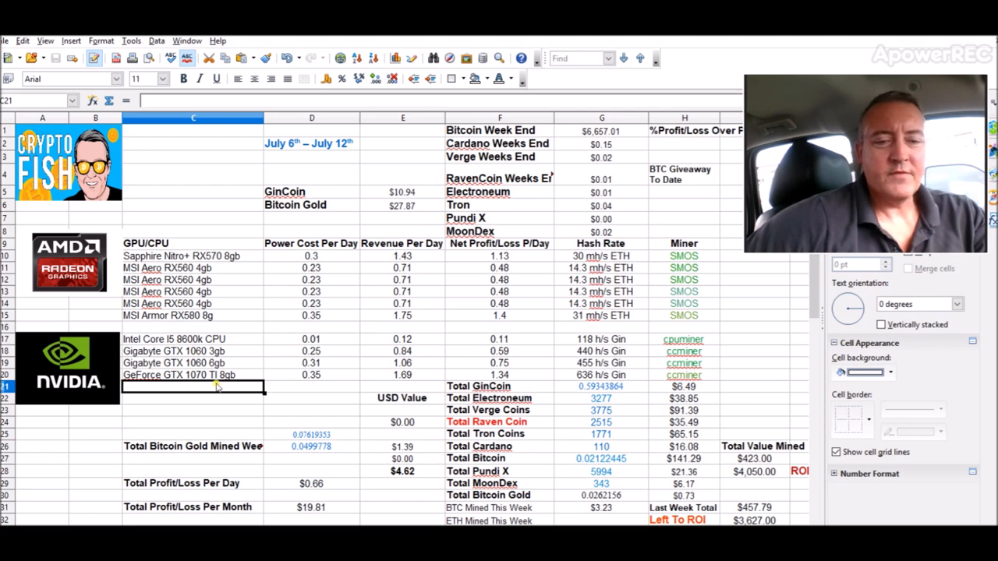
{"action": "mouse_move", "coordinate": [269, 329]}
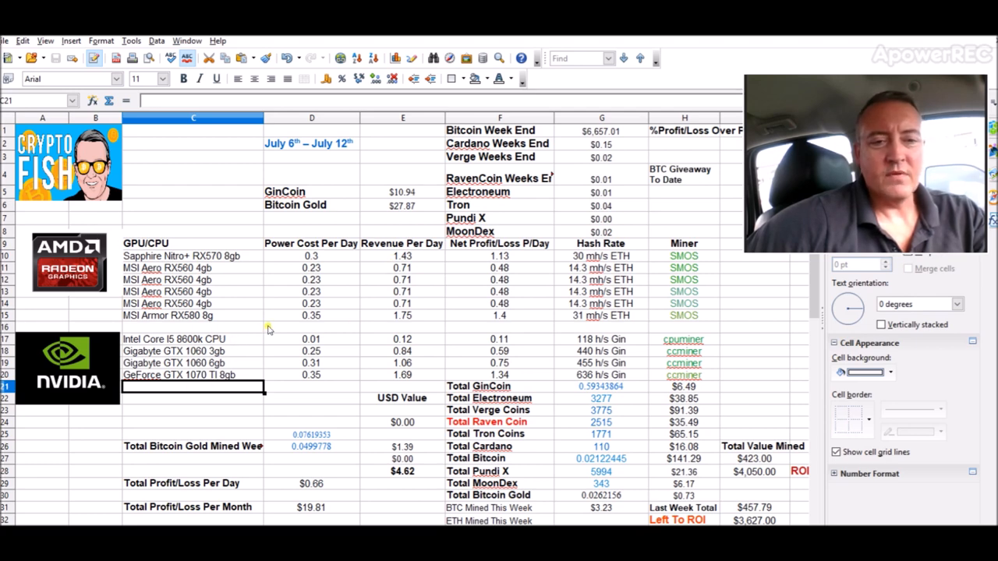
{"action": "mouse_move", "coordinate": [449, 384]}
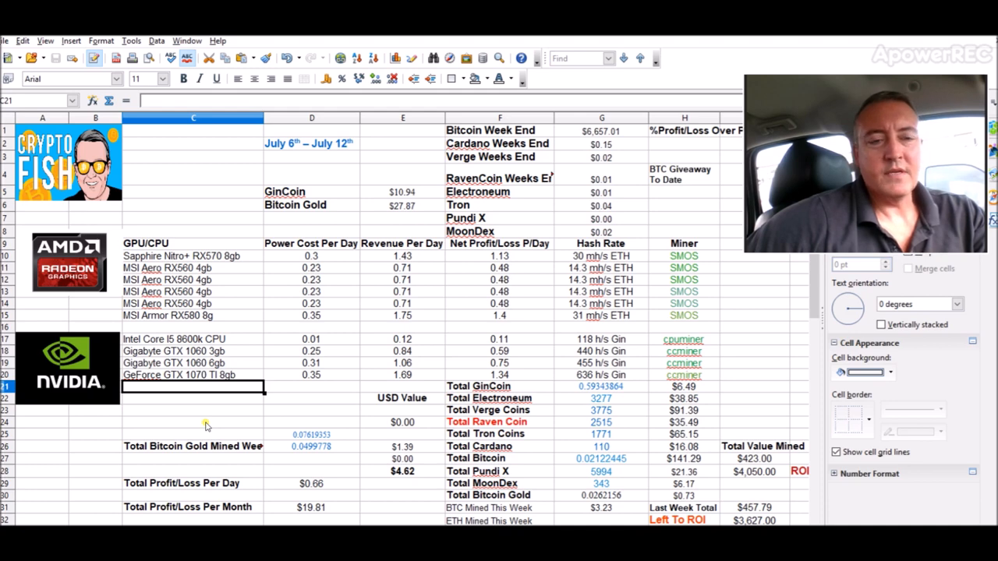
{"action": "mouse_move", "coordinate": [188, 344]}
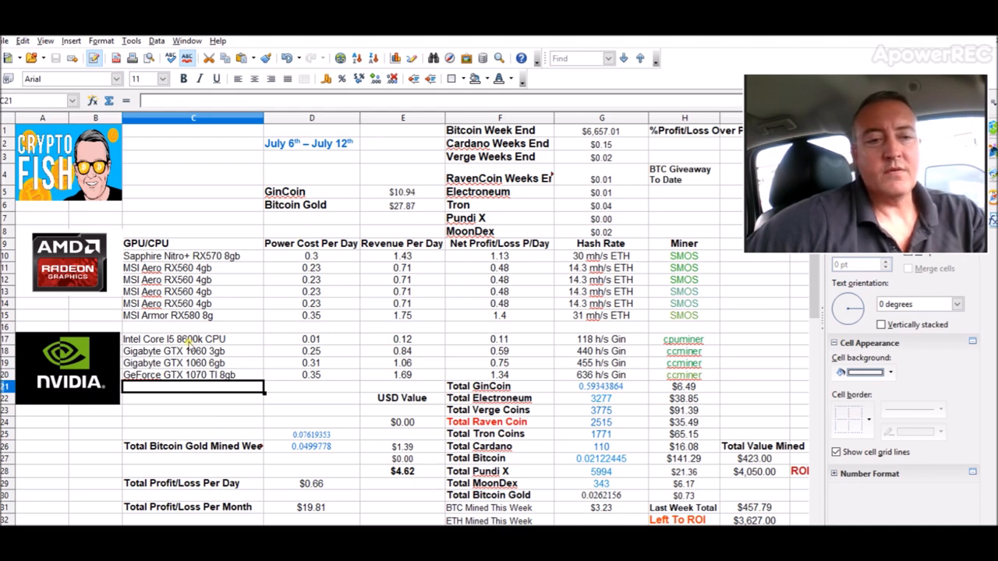
{"action": "mouse_move", "coordinate": [241, 345]}
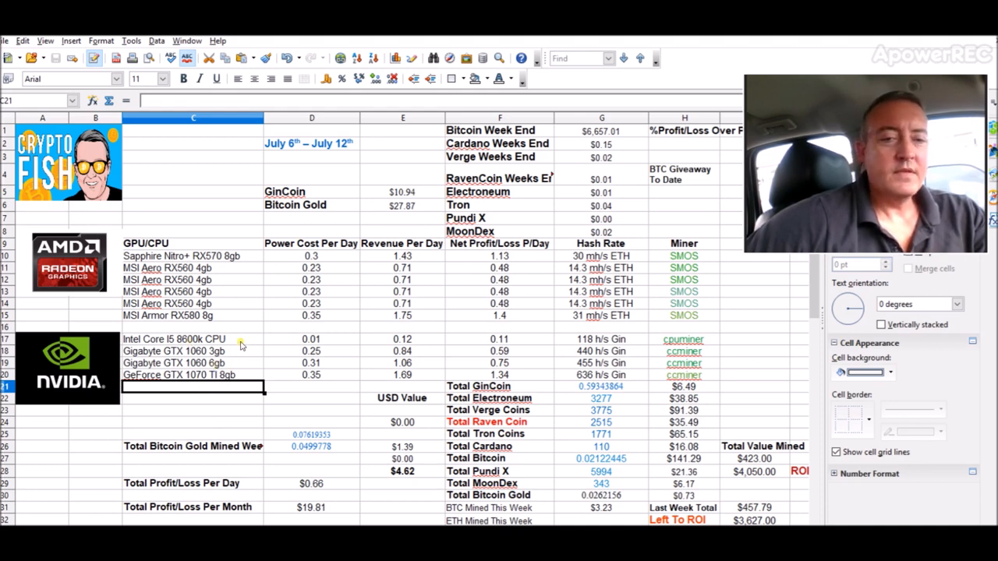
{"action": "mouse_move", "coordinate": [263, 435]}
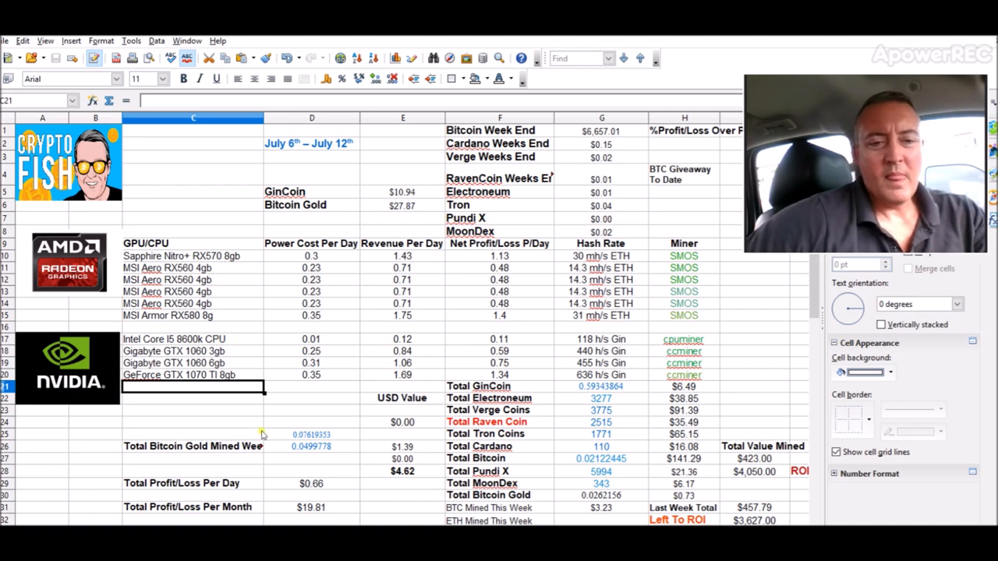
{"action": "mouse_move", "coordinate": [335, 442]}
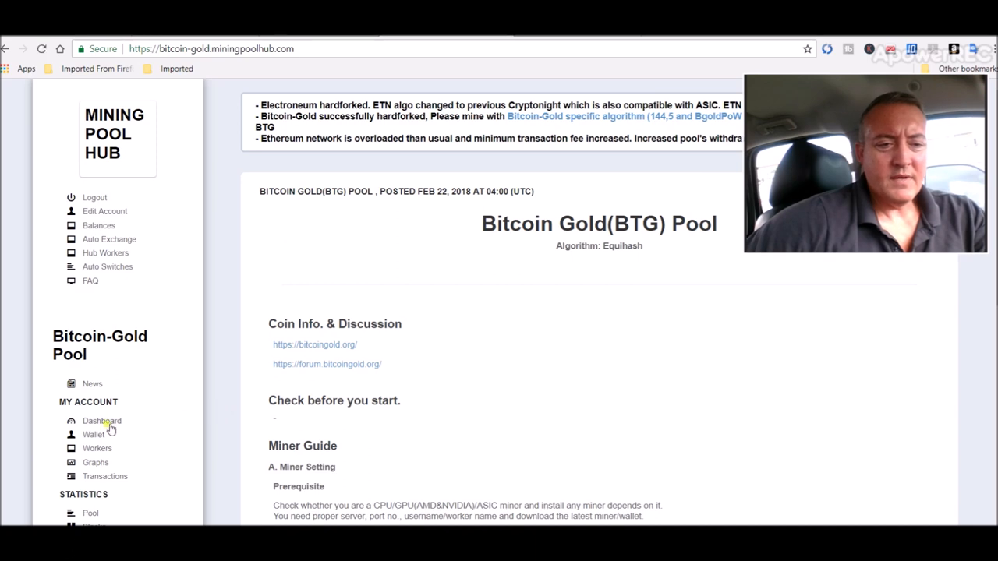
Step: Open the Bitcoin Gold dashboard and select the 0.08350127 last-24-hours credit
{"action": "left_click", "coordinate": [102, 420]}
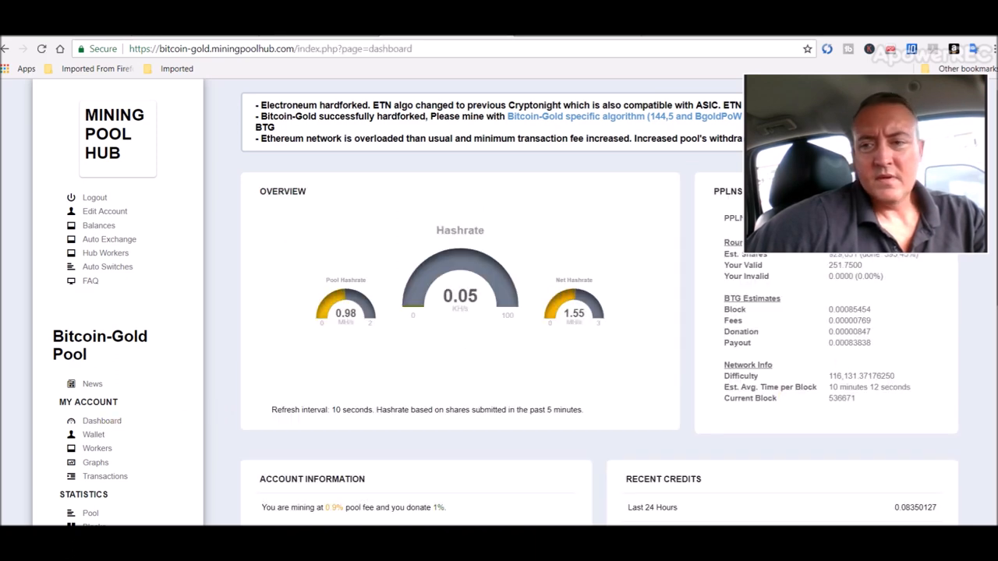
{"action": "scroll", "scroll_direction": "down", "scroll_amount": 3}
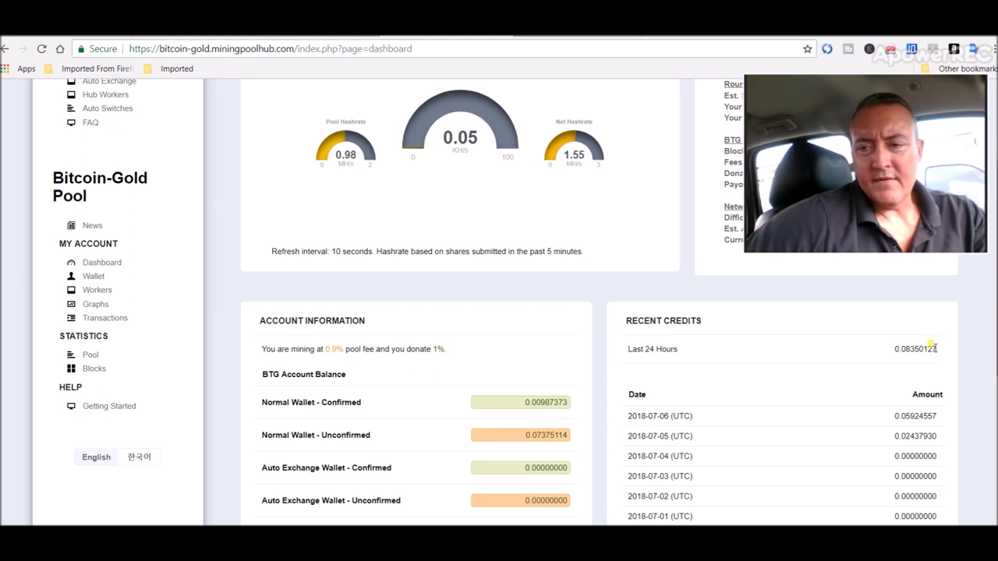
{"action": "double_click", "coordinate": [916, 348]}
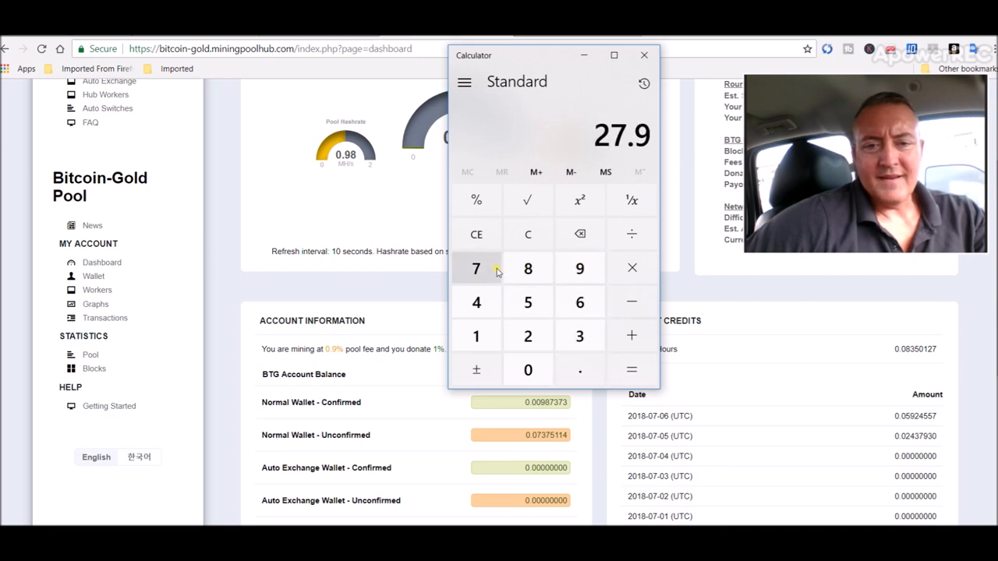
Step: Multiply 27.97 by 0.0835 to get 2.335495, then close Calculator
{"action": "left_click", "coordinate": [631, 268]}
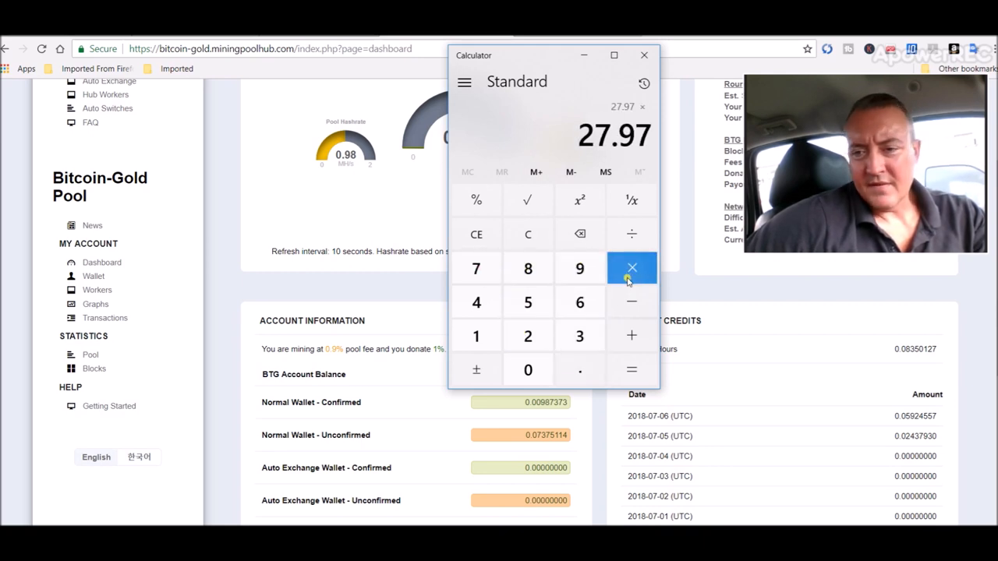
{"action": "left_click", "coordinate": [580, 370]}
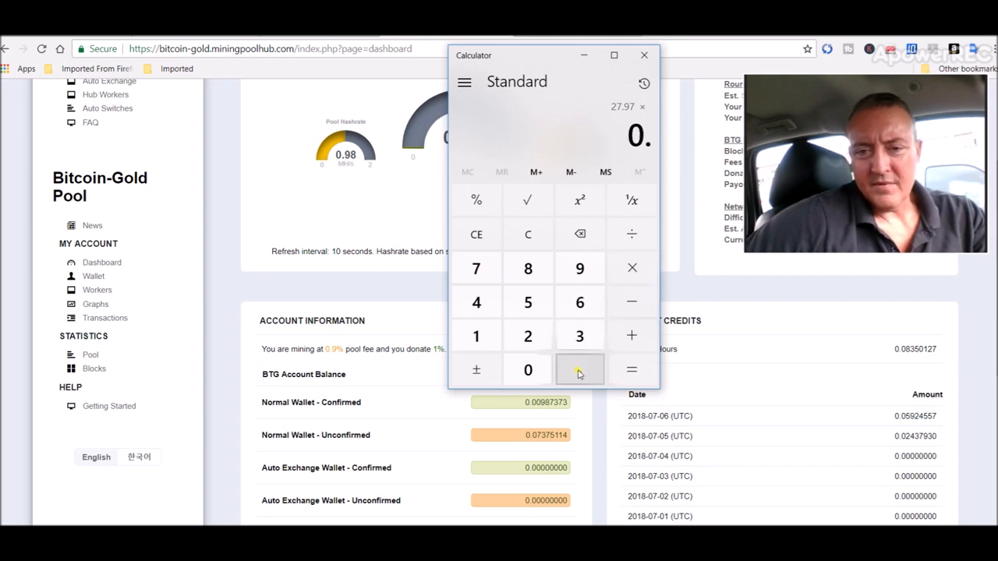
{"action": "left_click", "coordinate": [579, 336]}
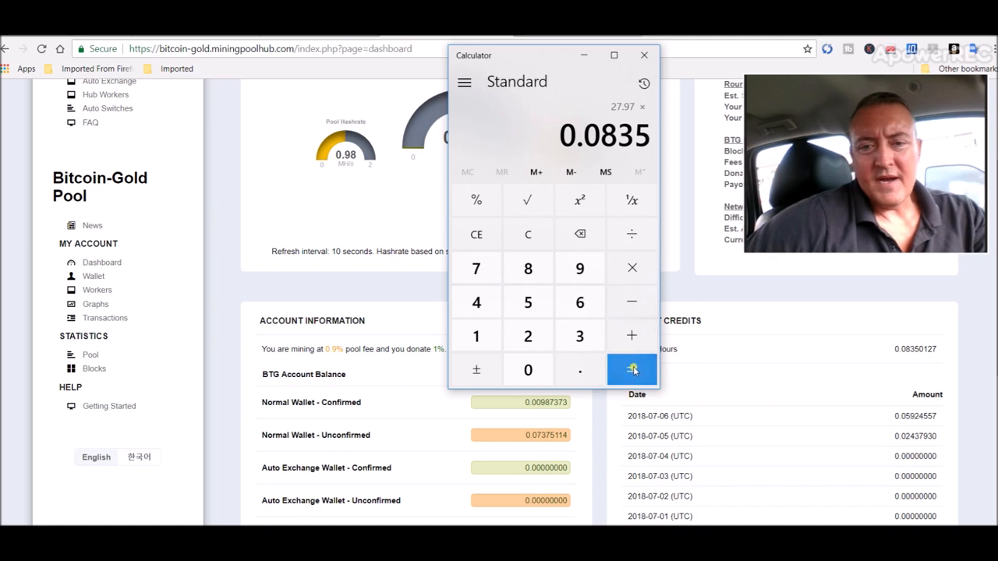
{"action": "left_click", "coordinate": [631, 369]}
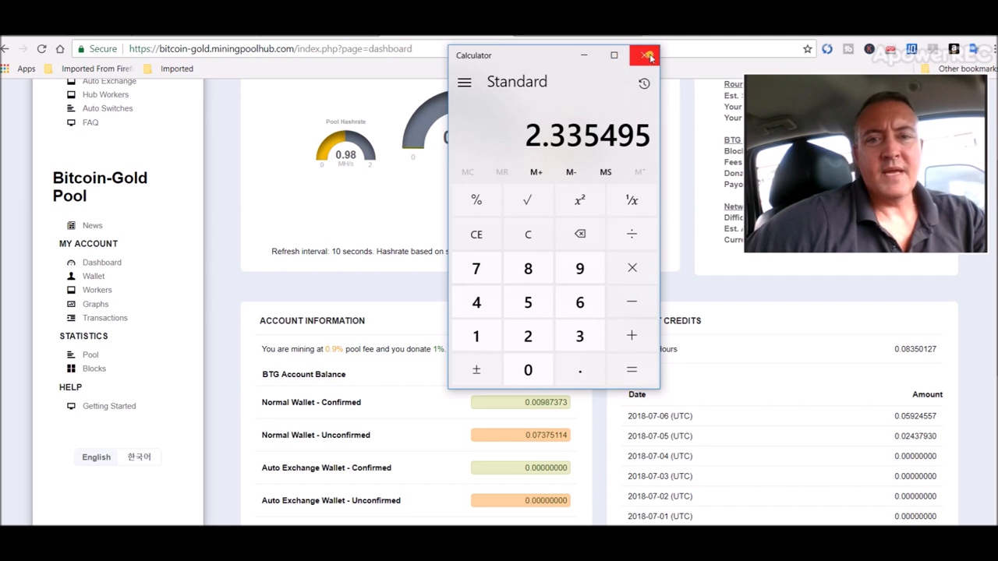
{"action": "left_click", "coordinate": [645, 56]}
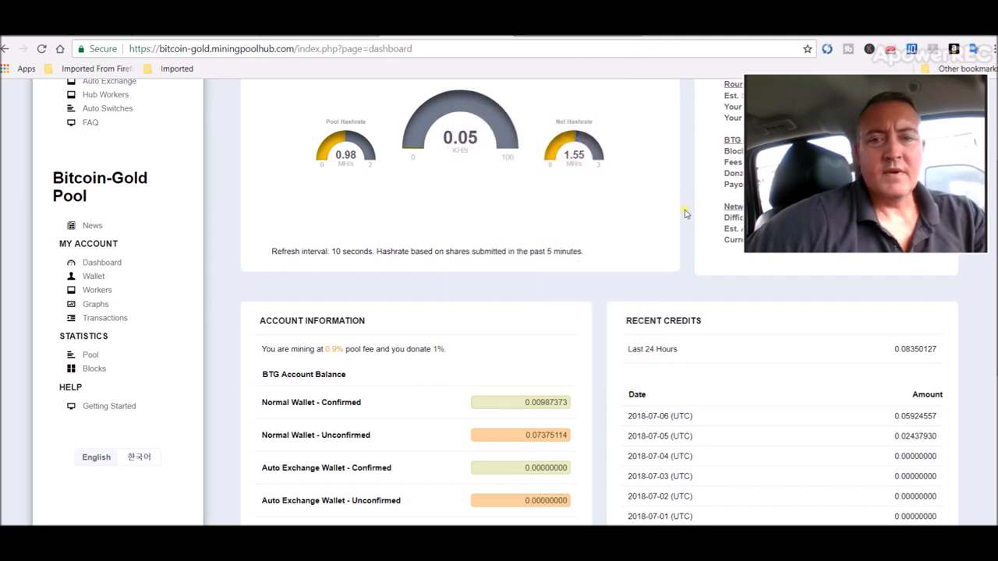
{"action": "mouse_move", "coordinate": [745, 298]}
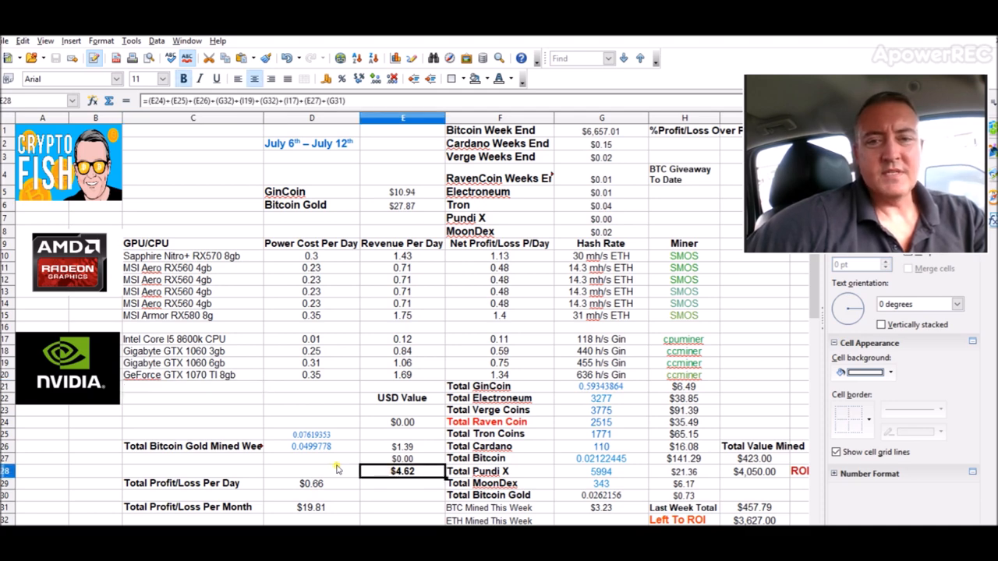
{"action": "mouse_move", "coordinate": [368, 409]}
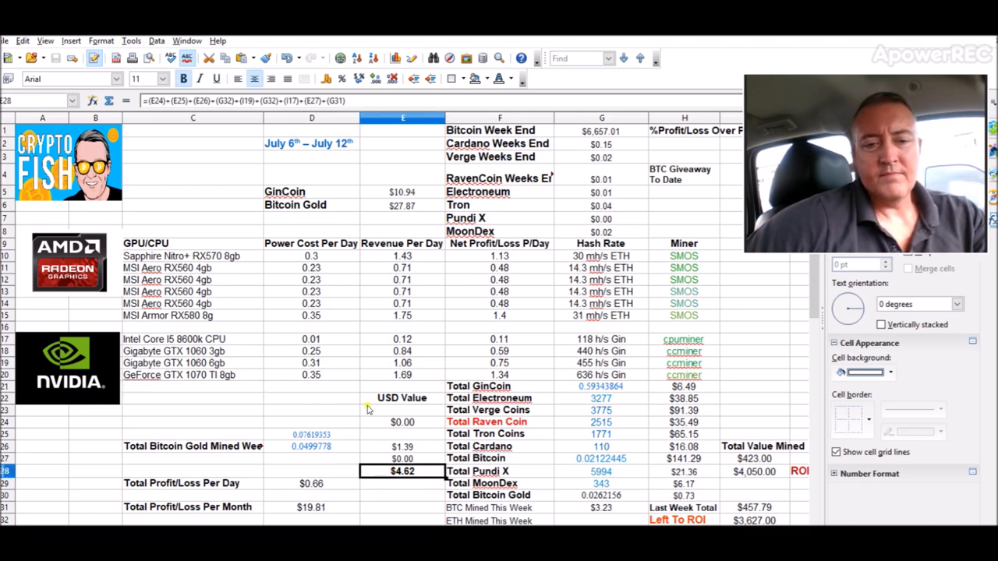
{"action": "mouse_move", "coordinate": [312, 421]}
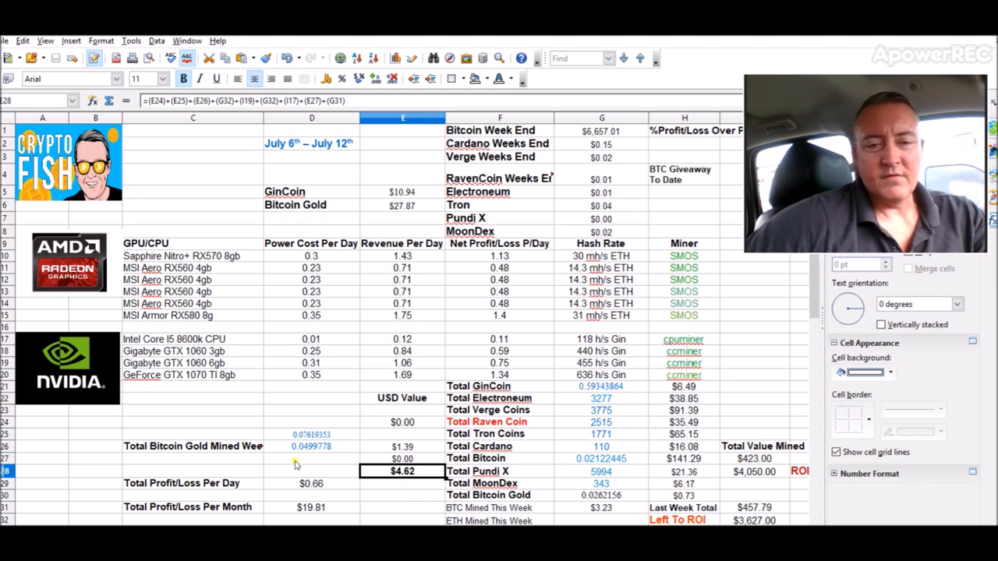
{"action": "mouse_move", "coordinate": [522, 380]}
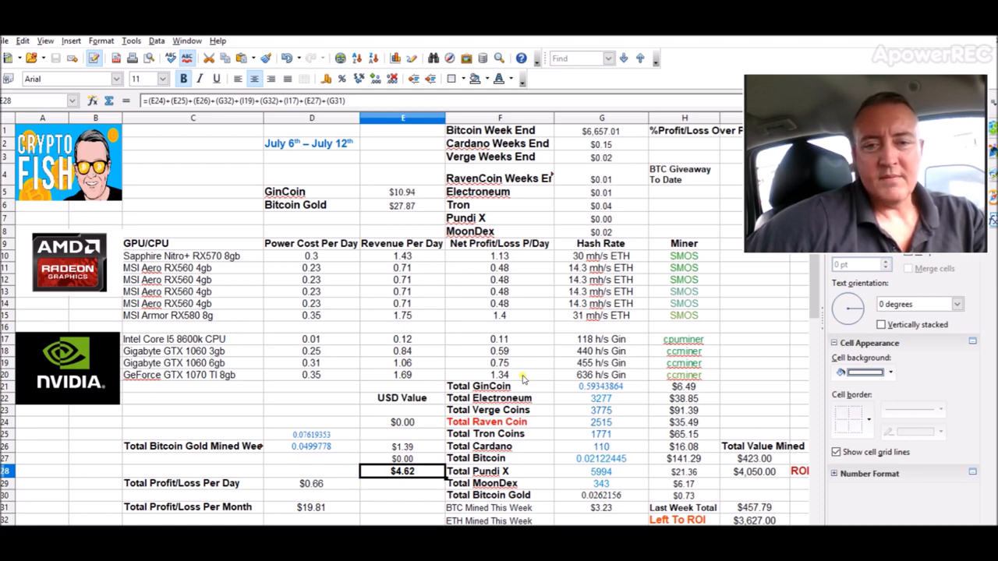
{"action": "mouse_move", "coordinate": [670, 226]}
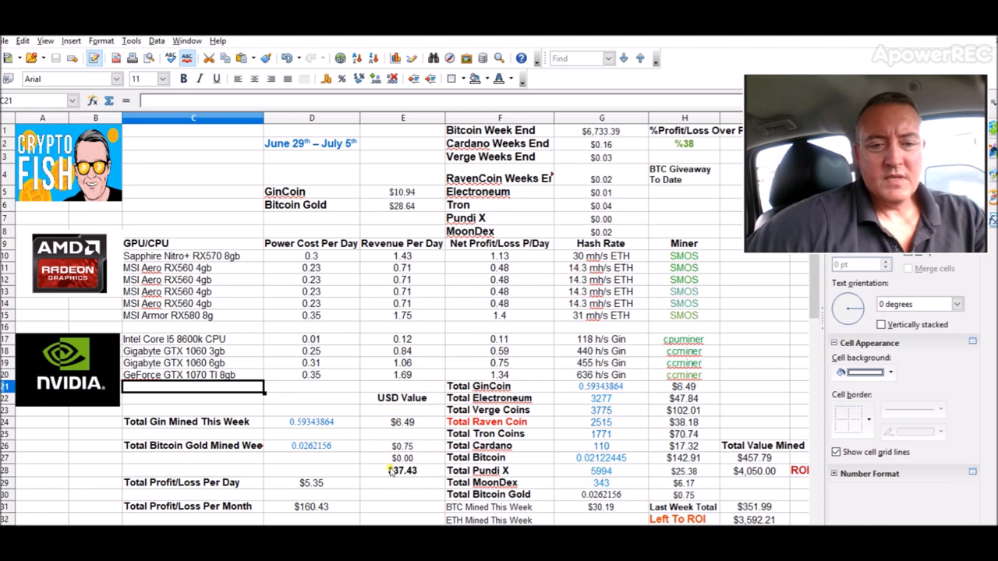
{"action": "left_click", "coordinate": [403, 470]}
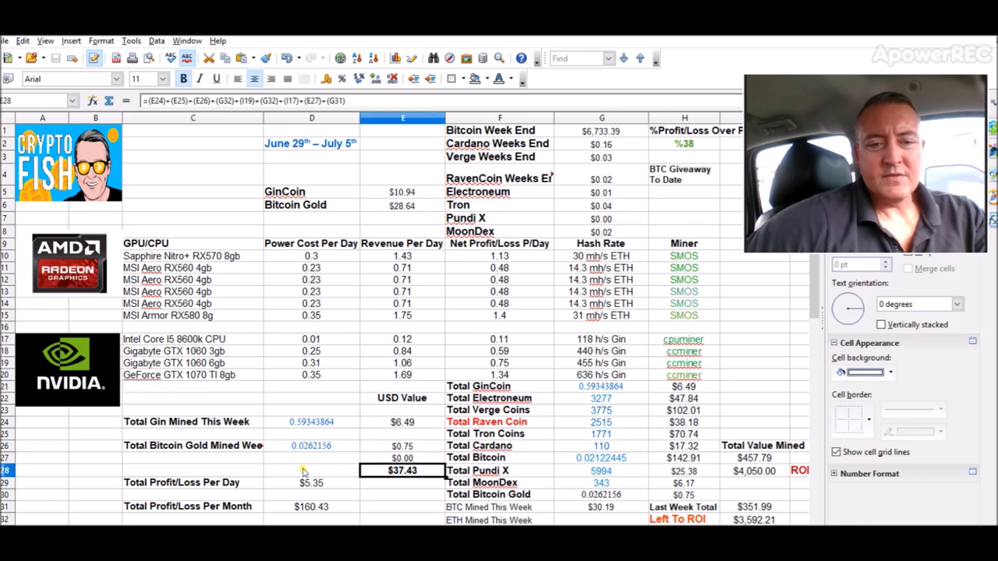
{"action": "mouse_move", "coordinate": [303, 421]}
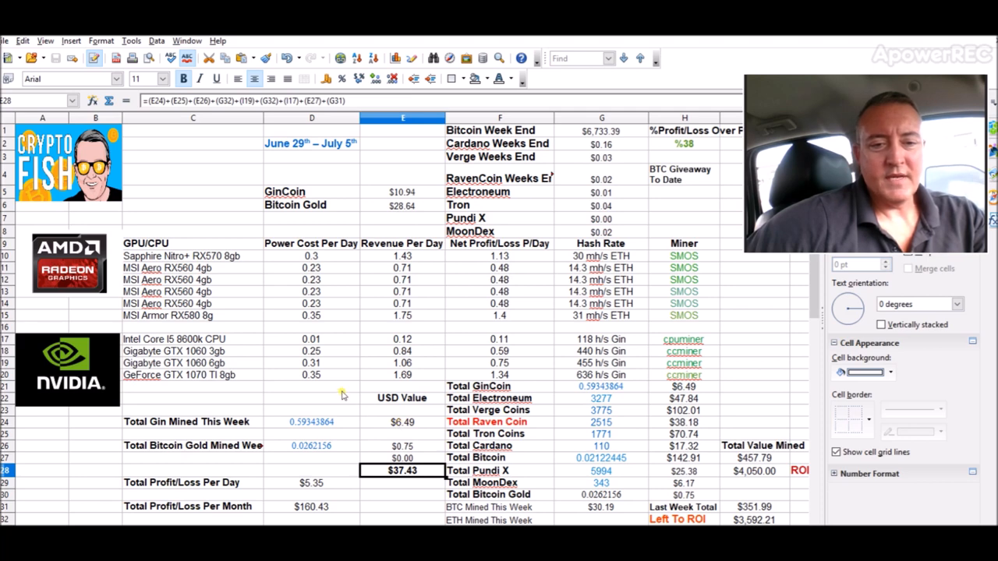
{"action": "mouse_move", "coordinate": [345, 459]}
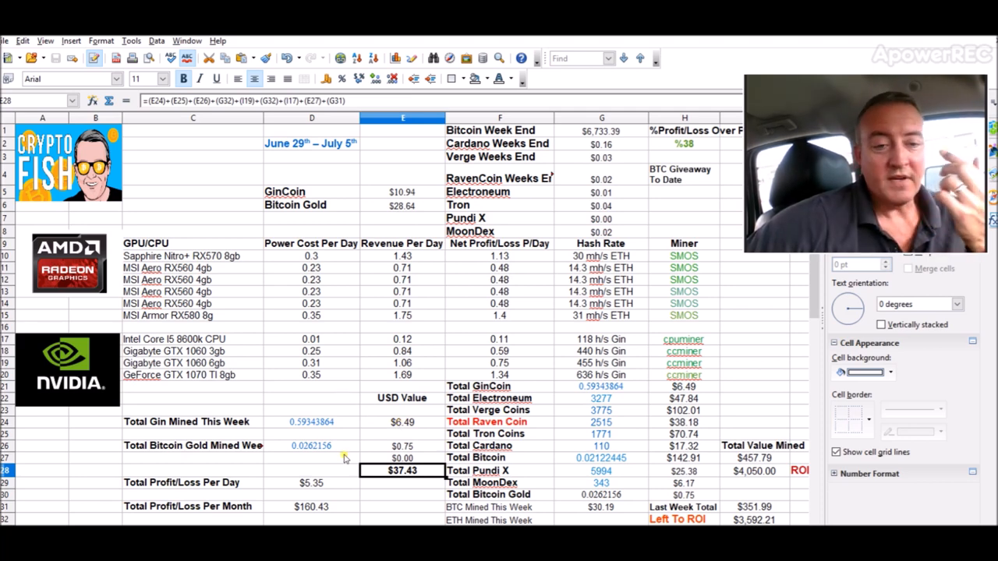
{"action": "mouse_move", "coordinate": [427, 454]}
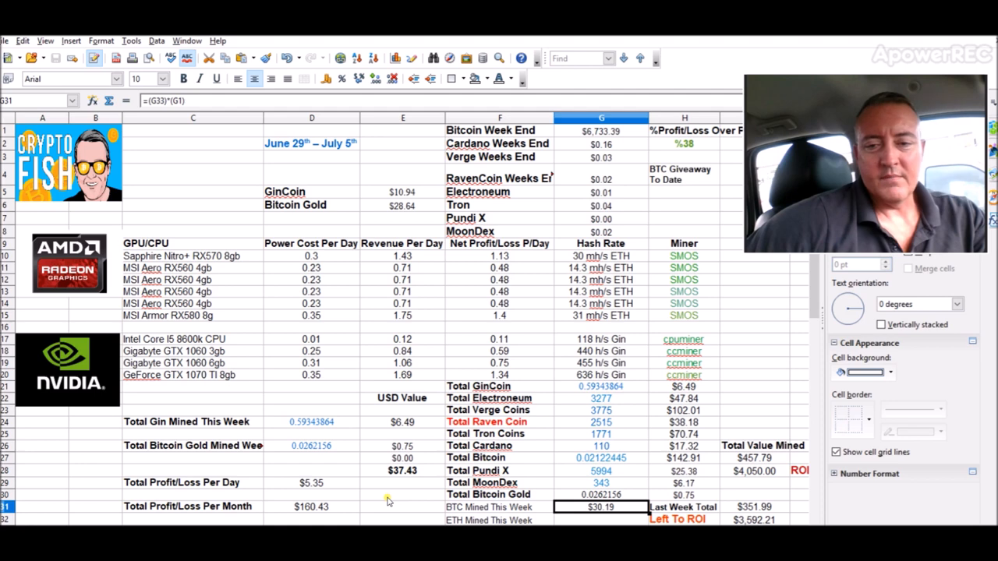
{"action": "mouse_move", "coordinate": [694, 148]}
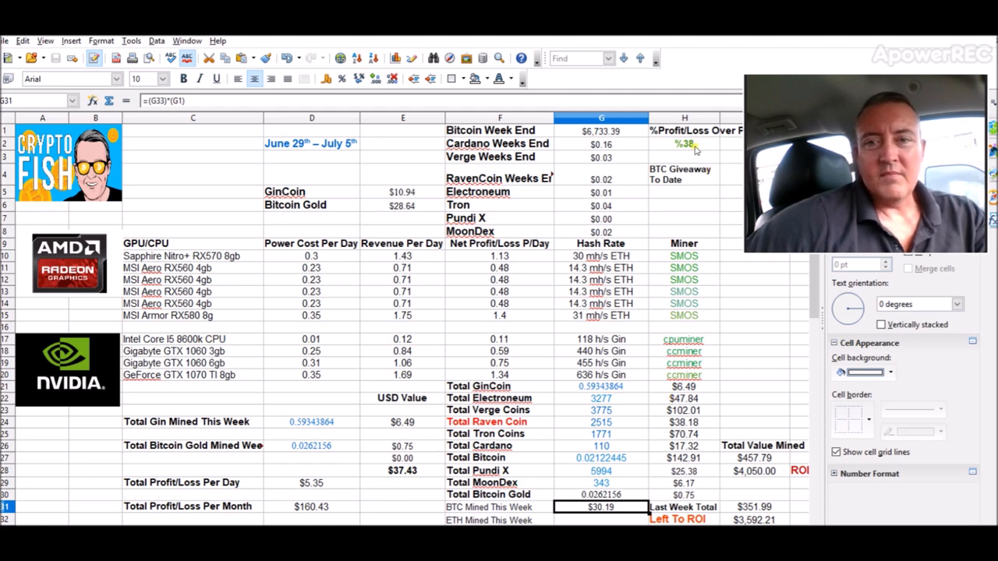
{"action": "left_click", "coordinate": [683, 144]}
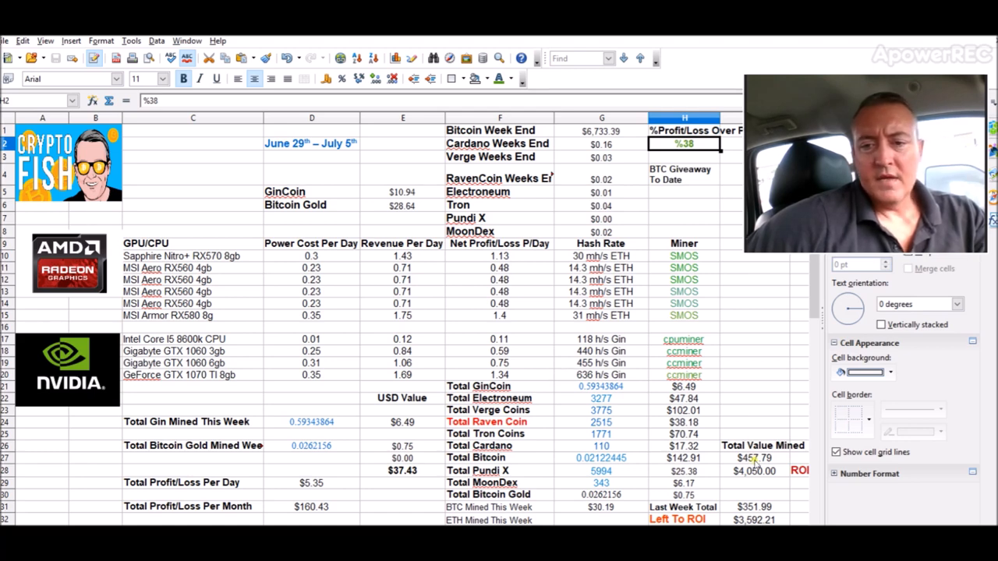
{"action": "left_click", "coordinate": [755, 458]}
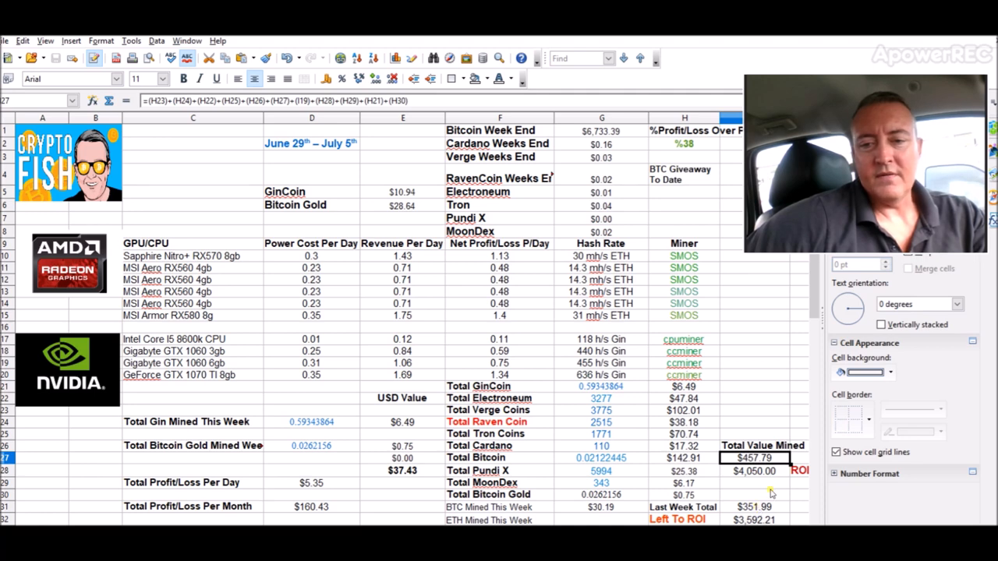
{"action": "mouse_move", "coordinate": [761, 413]}
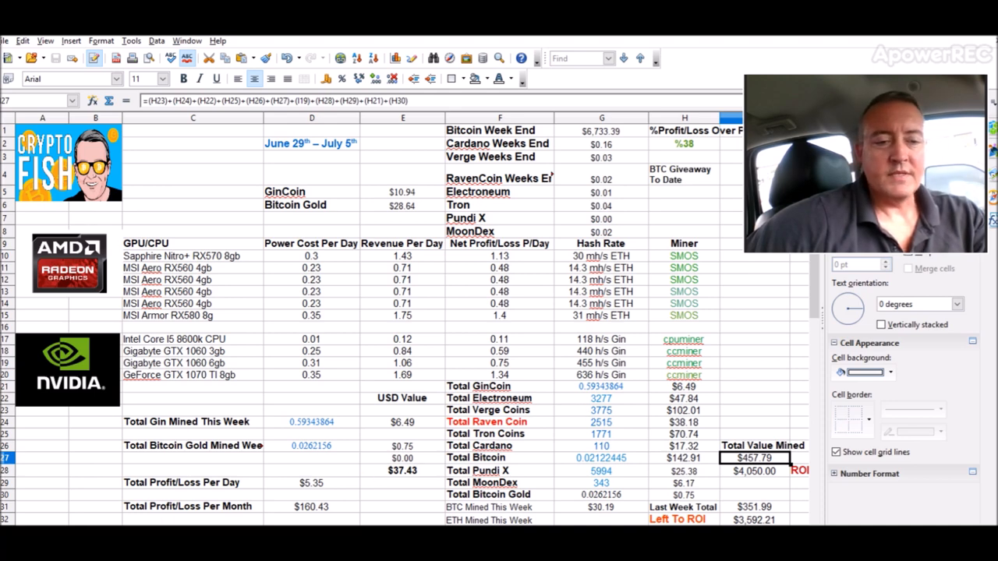
{"action": "left_click", "coordinate": [402, 471]}
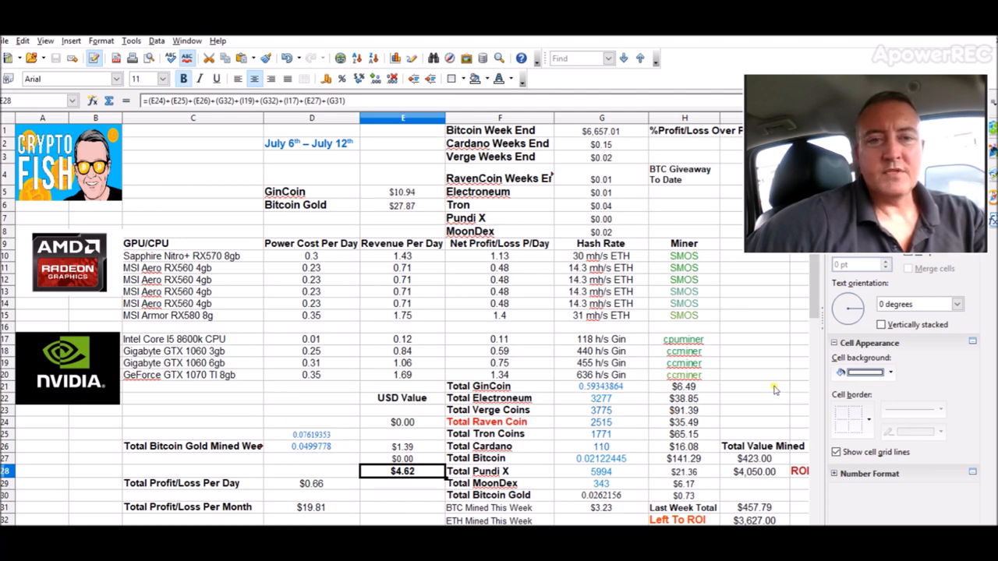
Step: Check this week's Total Value Mined formula, giving $423.00
{"action": "left_click", "coordinate": [755, 459]}
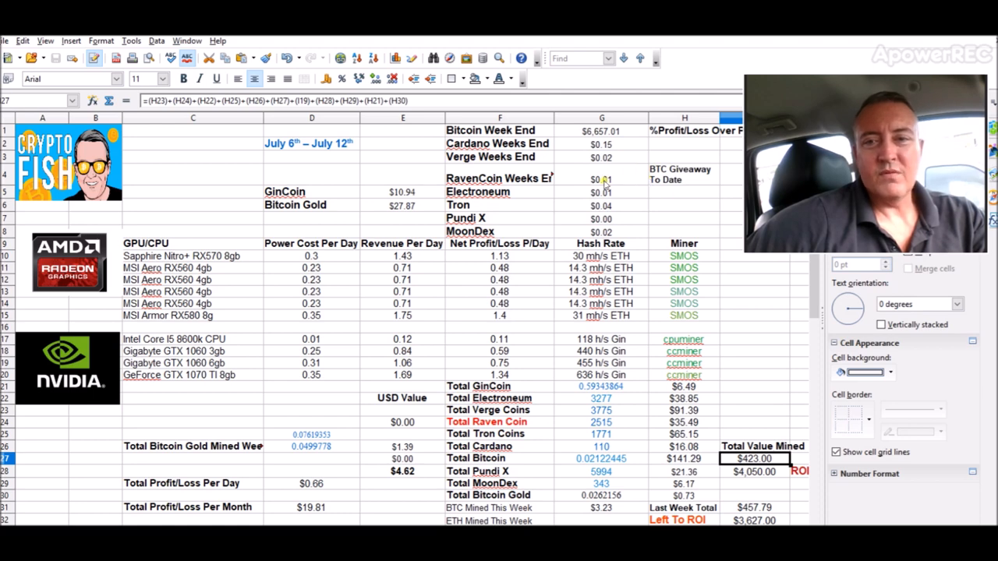
{"action": "mouse_move", "coordinate": [624, 152]}
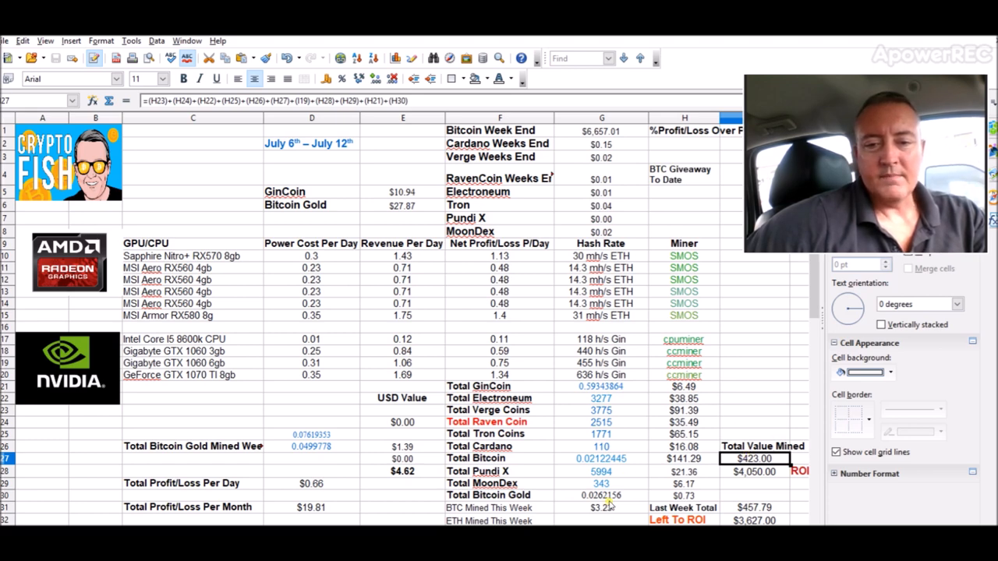
{"action": "mouse_move", "coordinate": [733, 393]}
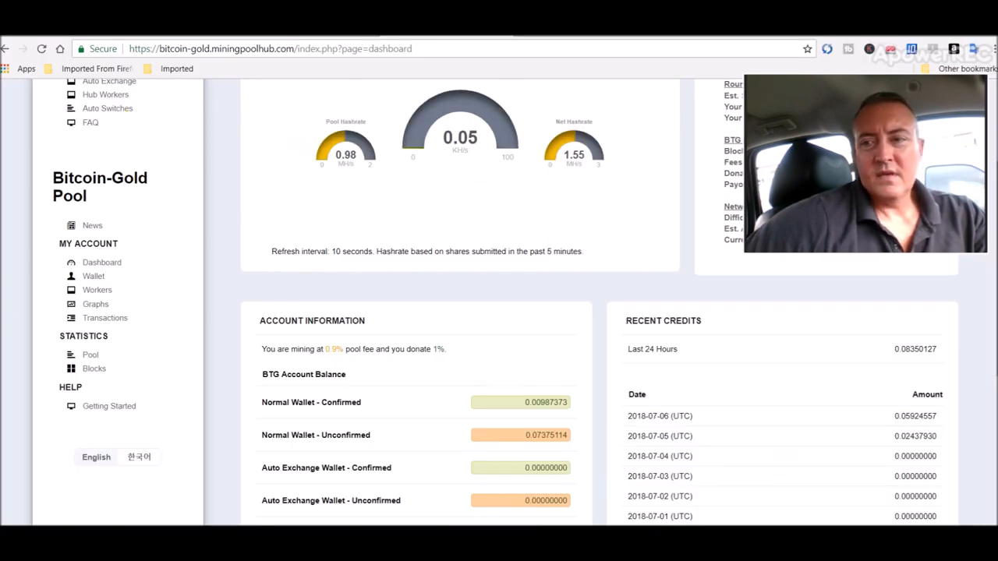
Step: Scroll down the Mining Pool Hub page
{"action": "scroll", "scroll_direction": "down", "scroll_amount": 3}
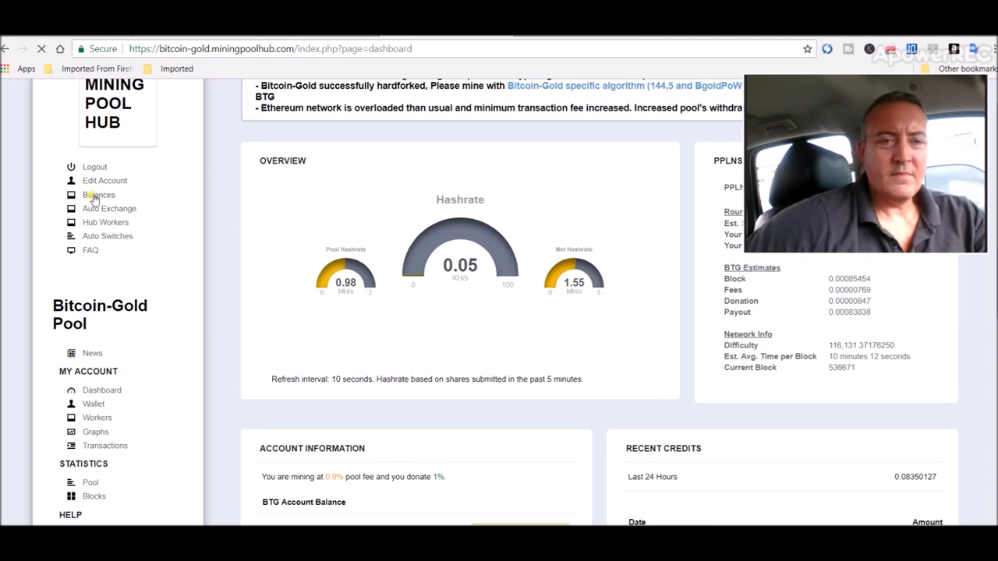
{"action": "mouse_move", "coordinate": [262, 199]}
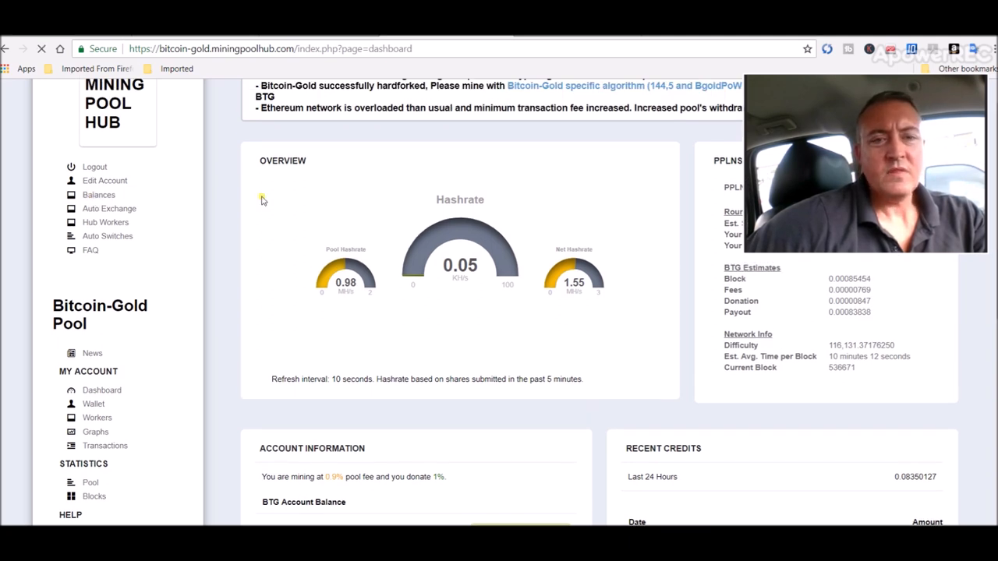
{"action": "mouse_move", "coordinate": [298, 192]}
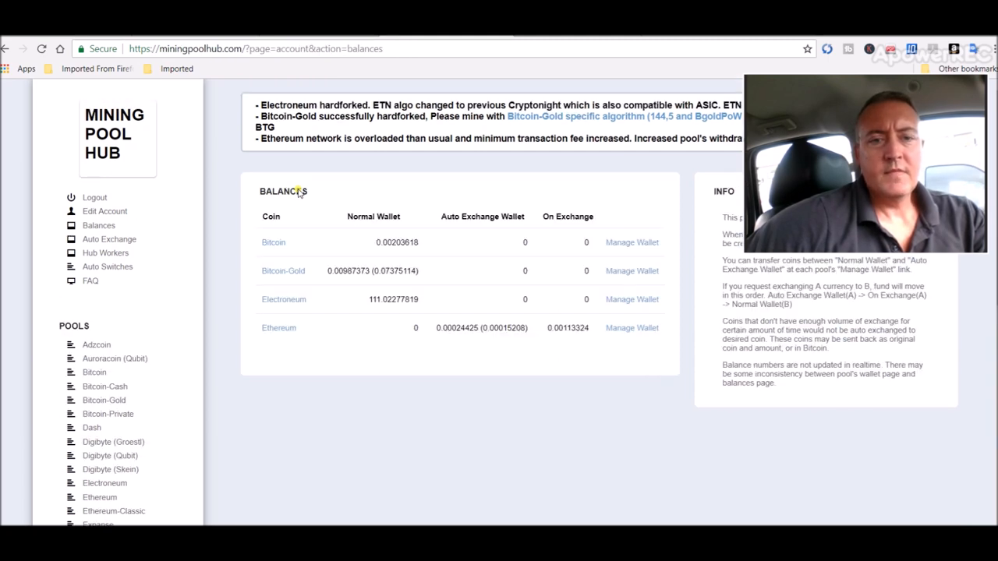
{"action": "mouse_move", "coordinate": [449, 253]}
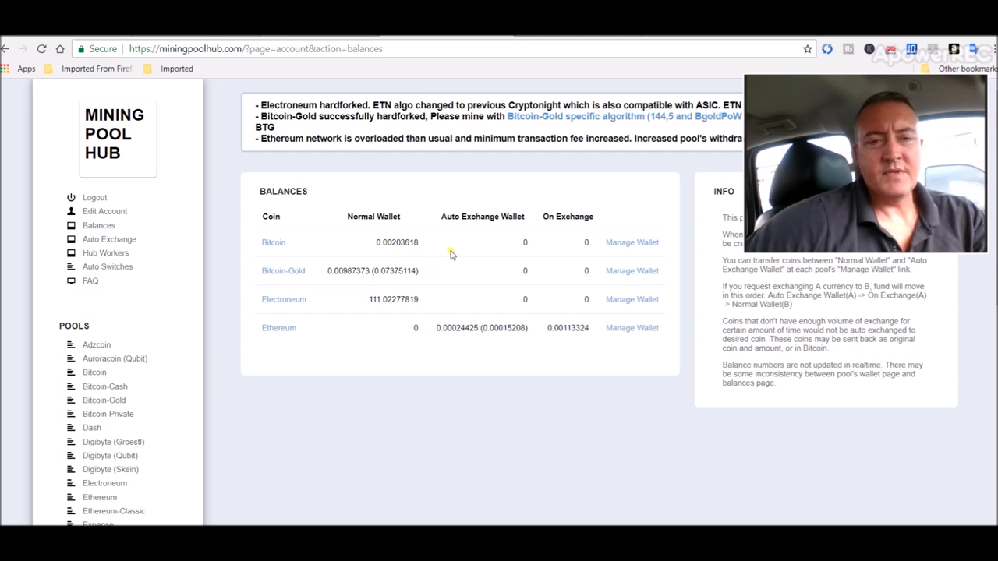
{"action": "mouse_move", "coordinate": [401, 273]}
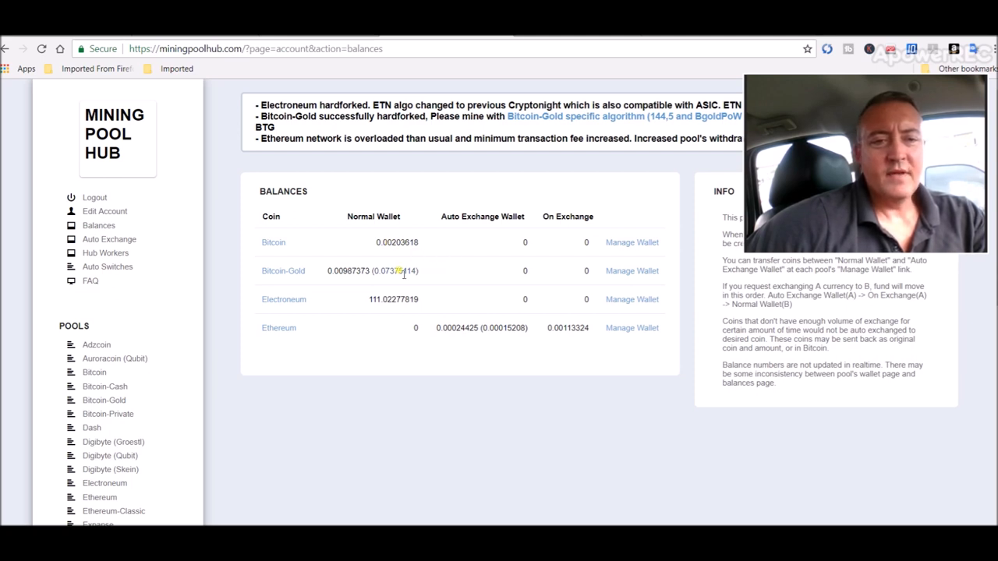
{"action": "mouse_move", "coordinate": [340, 296]}
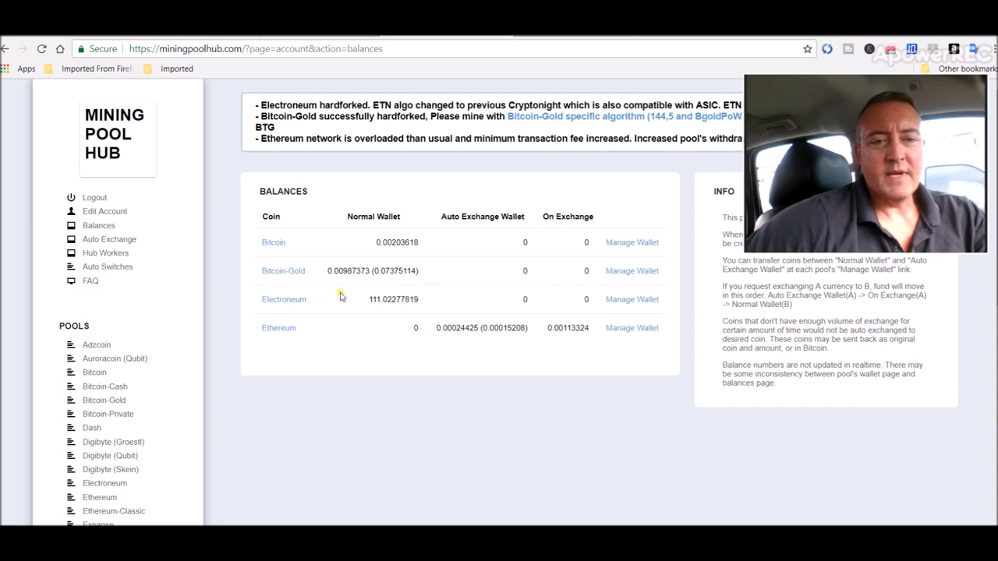
{"action": "mouse_move", "coordinate": [437, 294]}
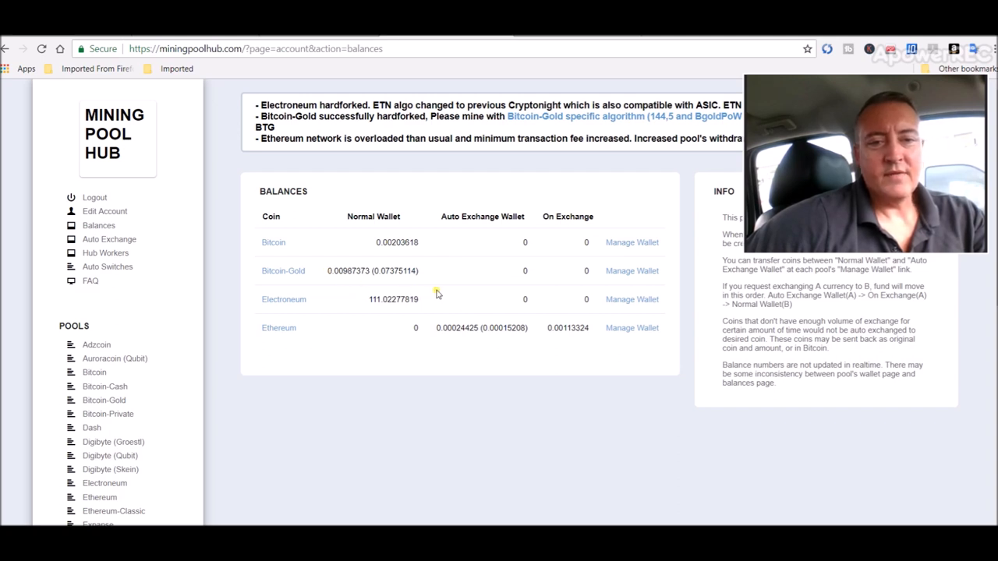
{"action": "mouse_move", "coordinate": [382, 346]}
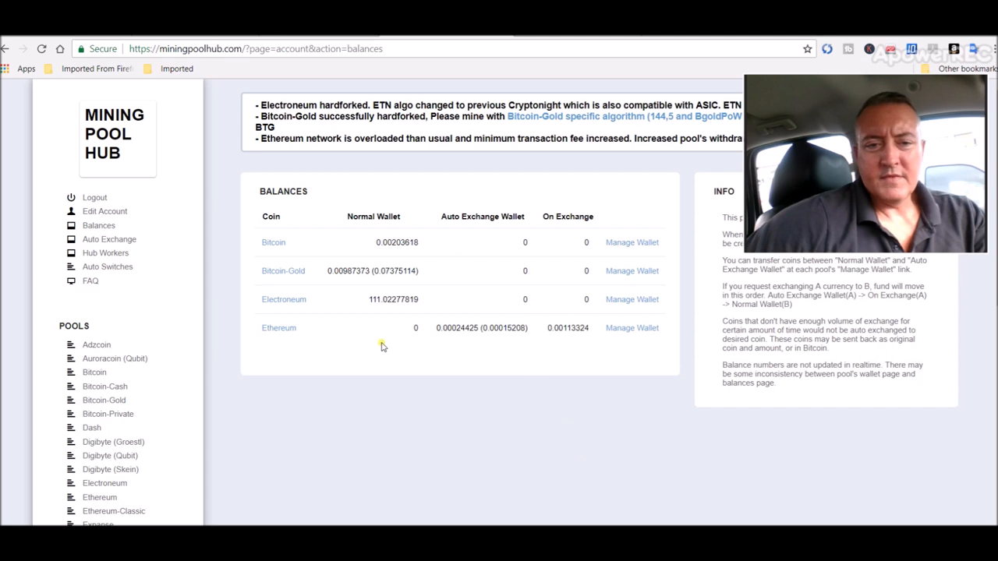
{"action": "mouse_move", "coordinate": [391, 242]}
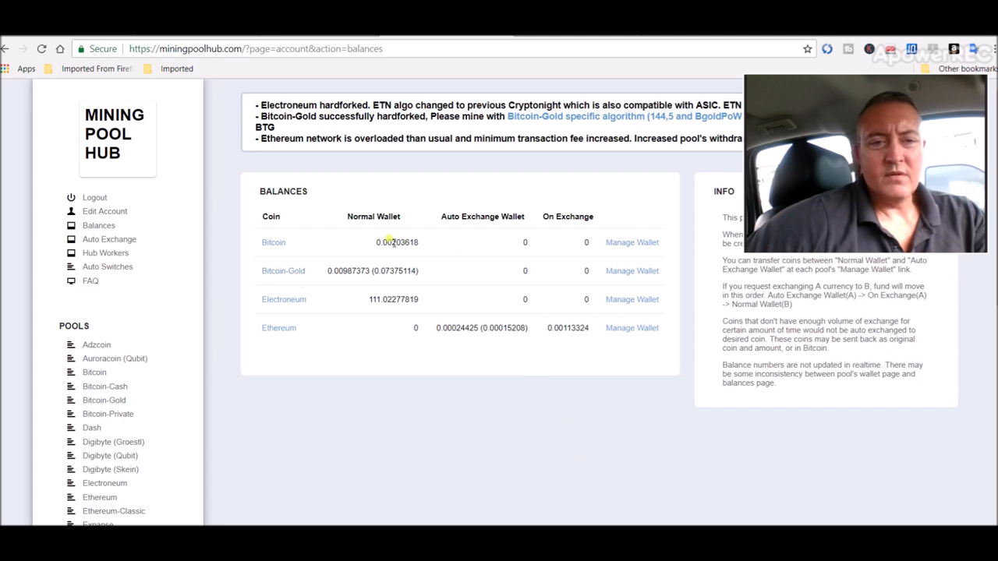
{"action": "mouse_move", "coordinate": [463, 399]}
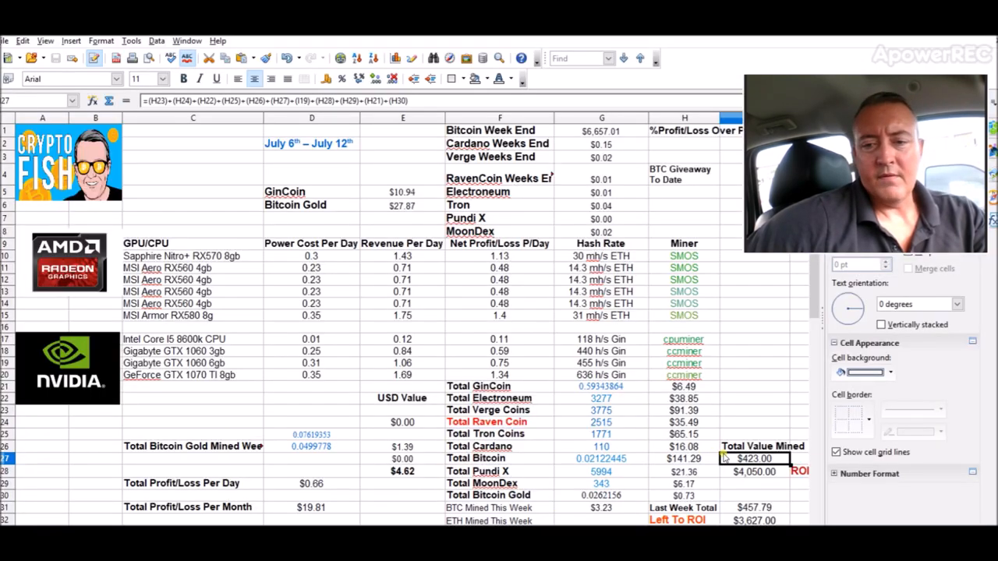
{"action": "mouse_move", "coordinate": [762, 397]}
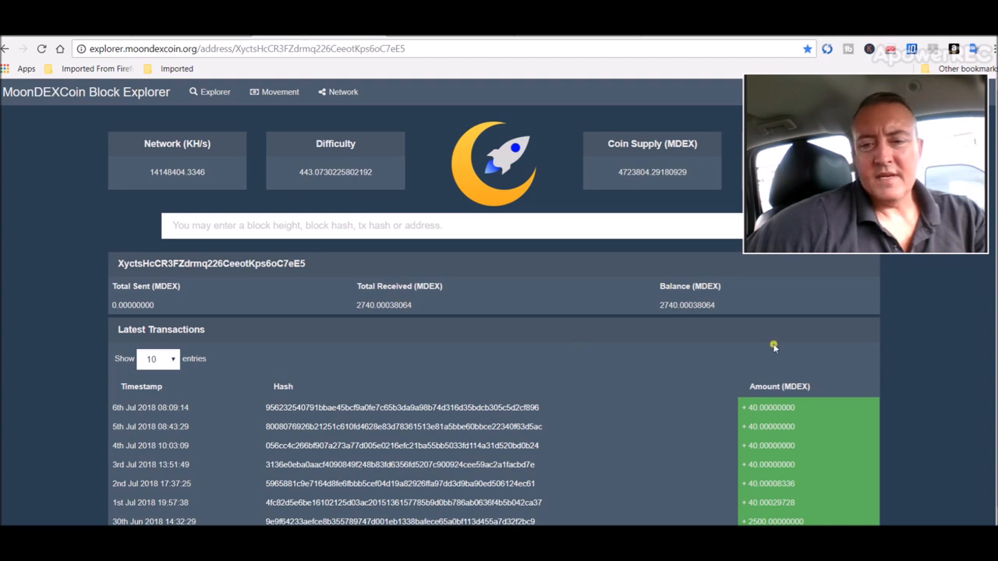
{"action": "mouse_move", "coordinate": [667, 336]}
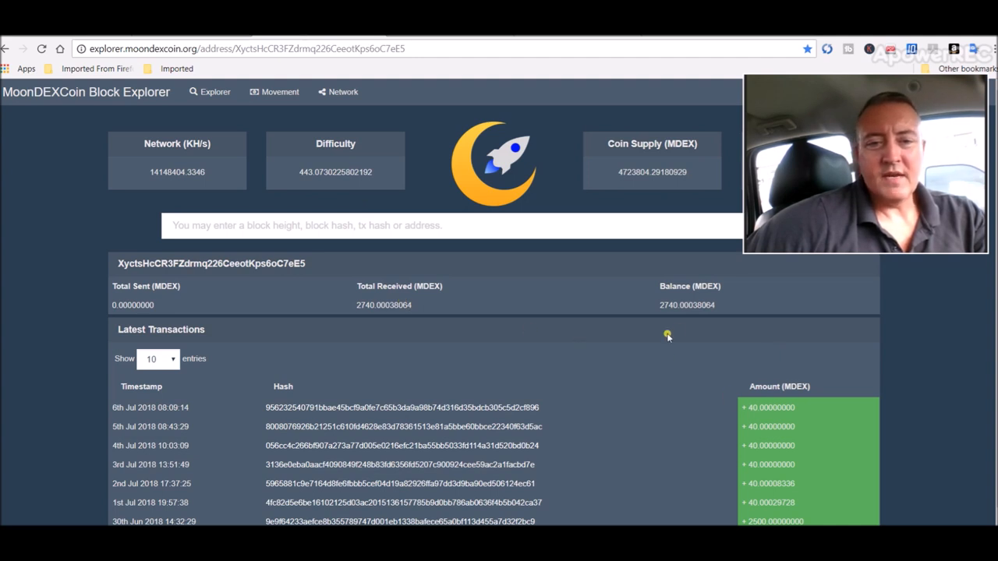
{"action": "mouse_move", "coordinate": [756, 499]}
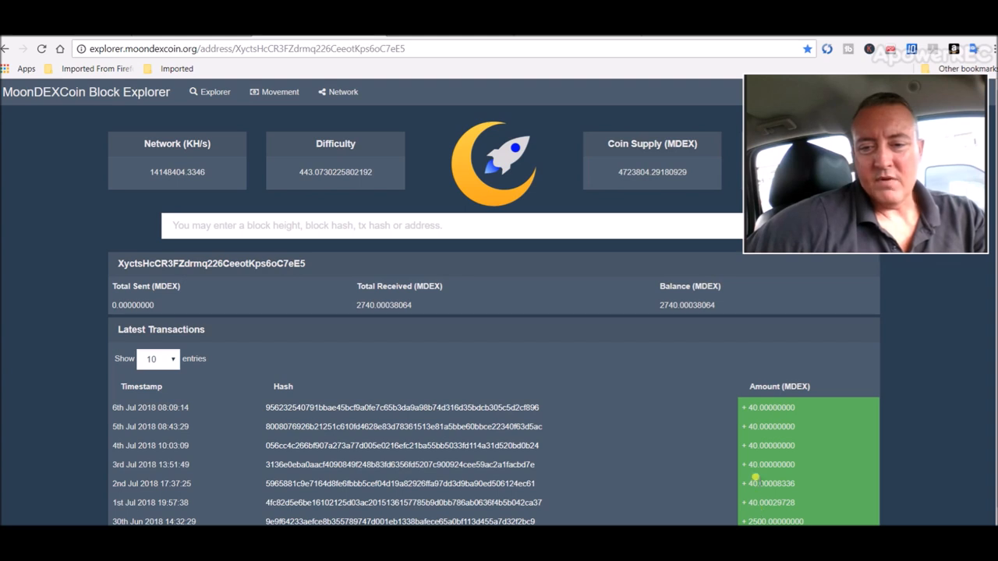
{"action": "mouse_move", "coordinate": [639, 429]}
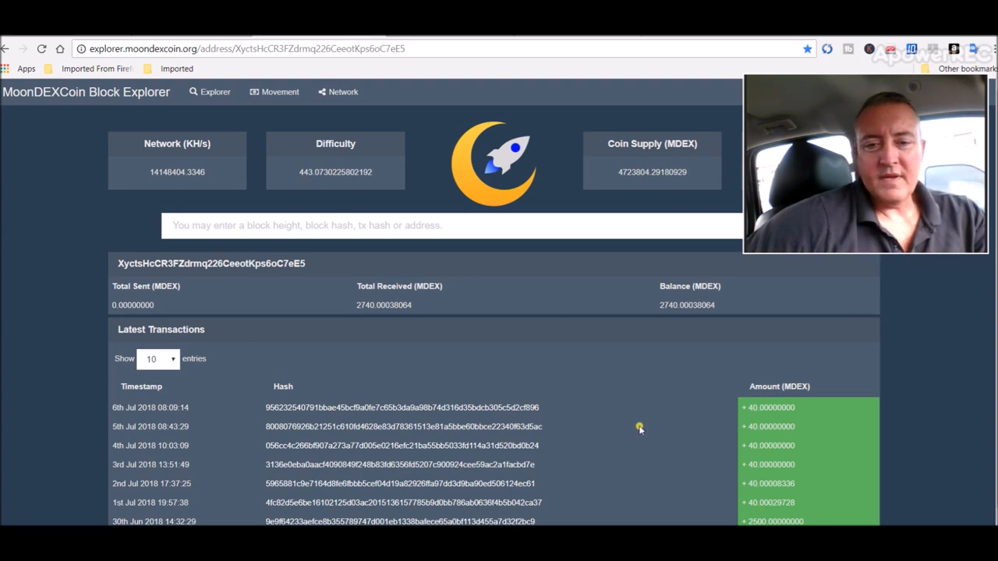
{"action": "mouse_move", "coordinate": [589, 427]}
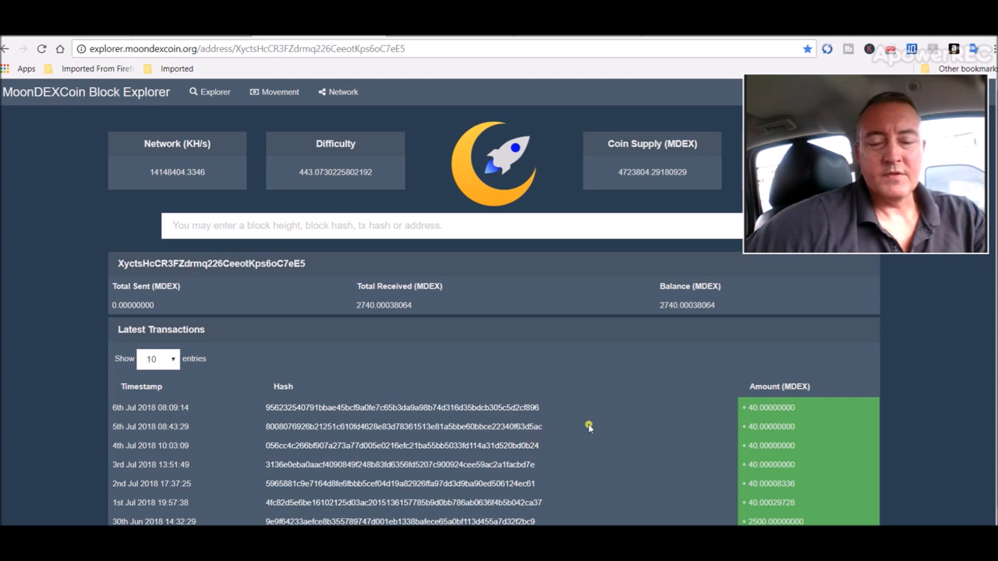
{"action": "mouse_move", "coordinate": [746, 359]}
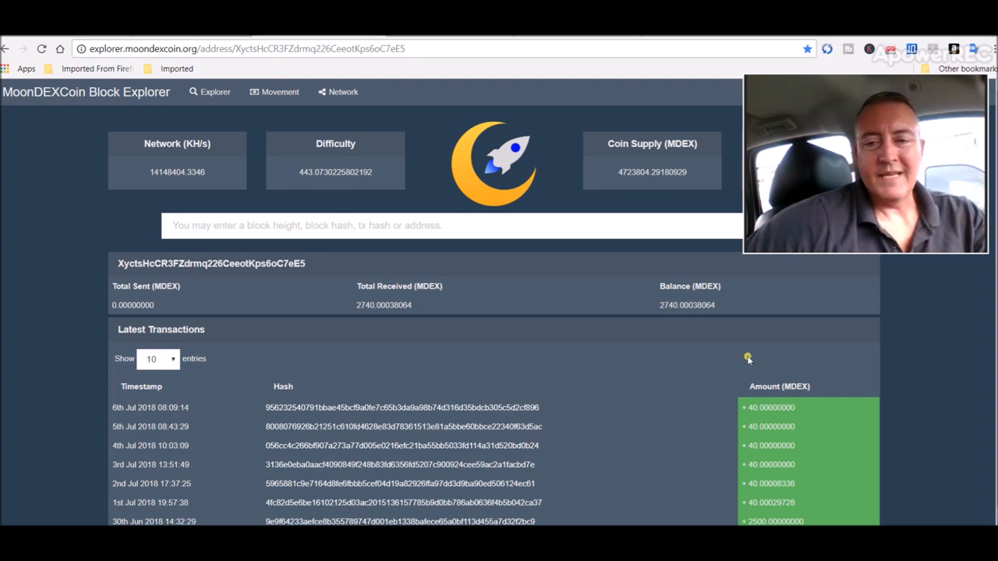
{"action": "mouse_move", "coordinate": [594, 347]}
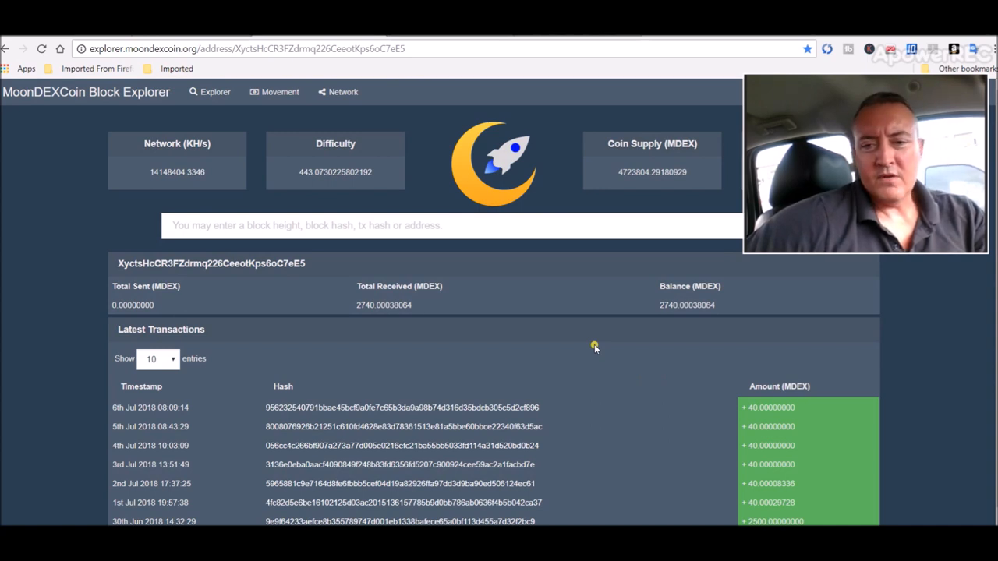
{"action": "mouse_move", "coordinate": [535, 393]}
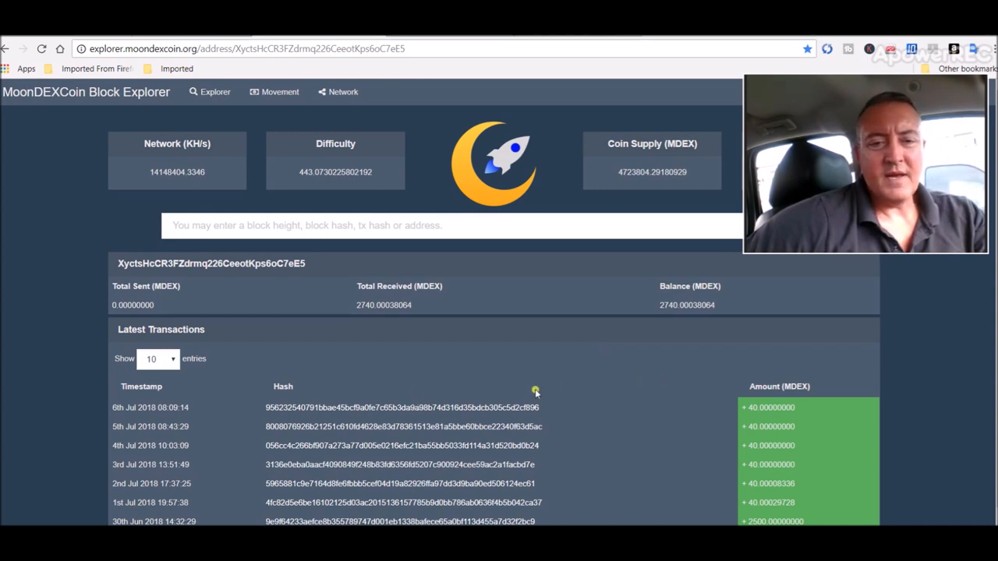
{"action": "mouse_move", "coordinate": [587, 396]}
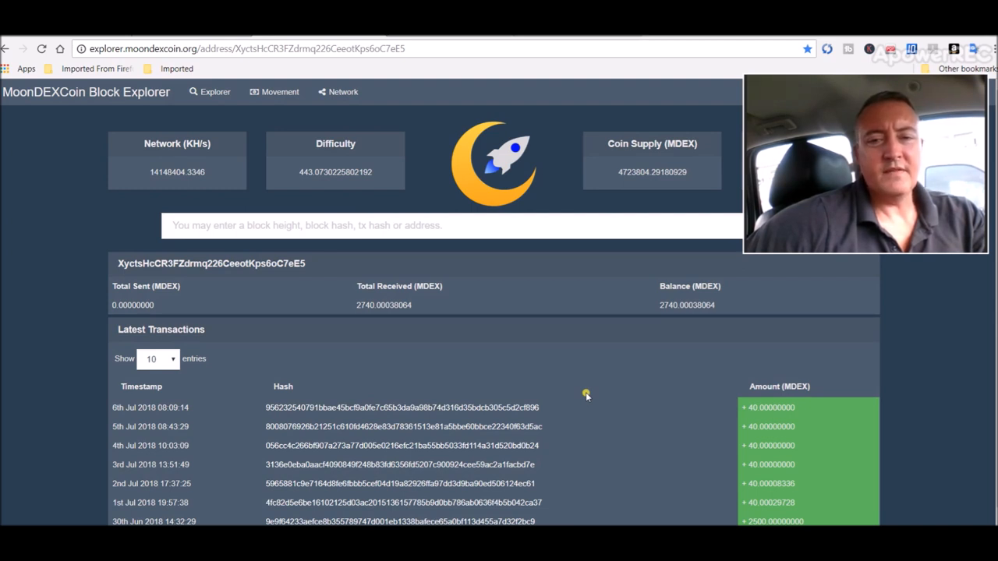
{"action": "mouse_move", "coordinate": [577, 259]}
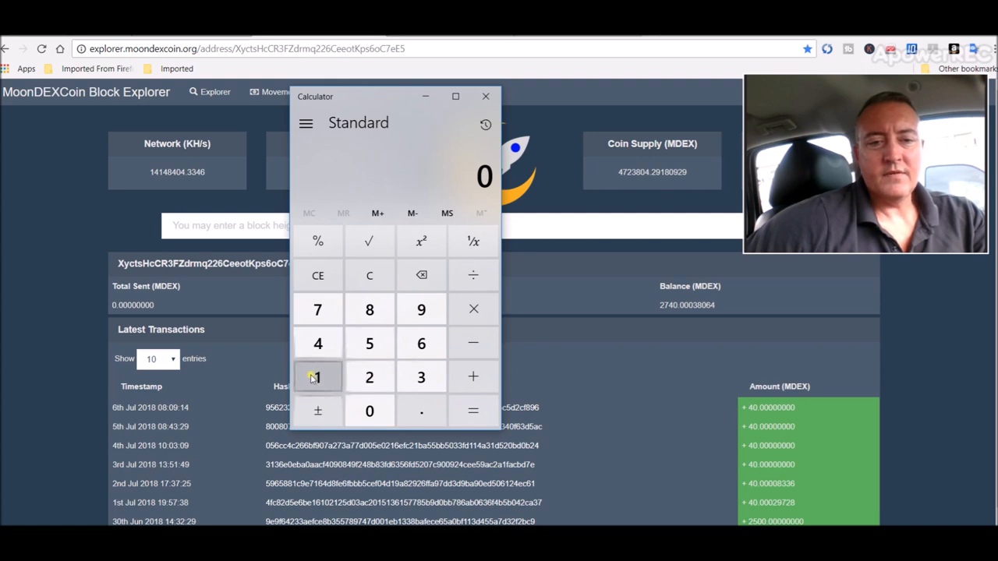
Step: Calculate the masternode payout multiplication with 14, reaching 56, then close Calculator
{"action": "left_click", "coordinate": [318, 343]}
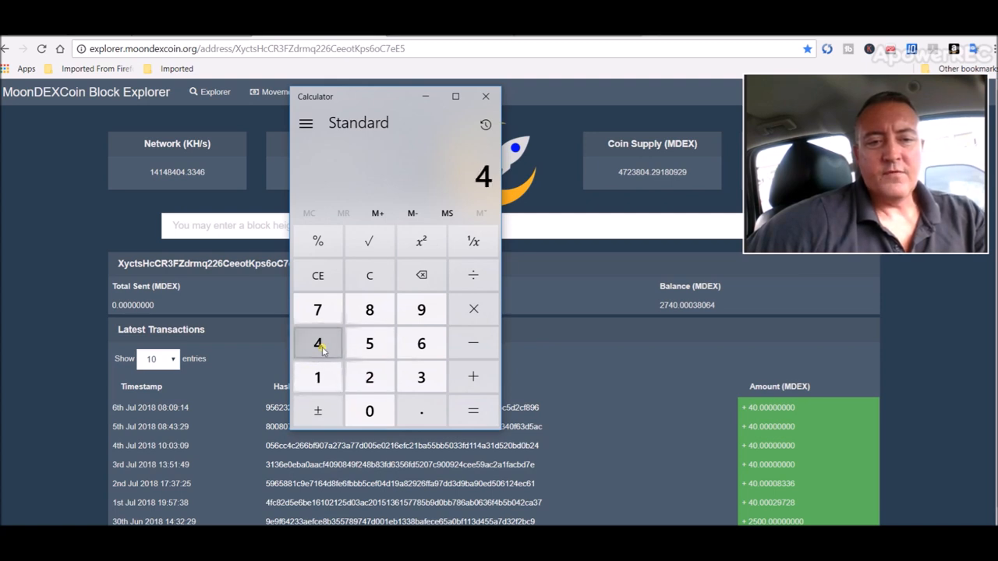
{"action": "left_click", "coordinate": [317, 344]}
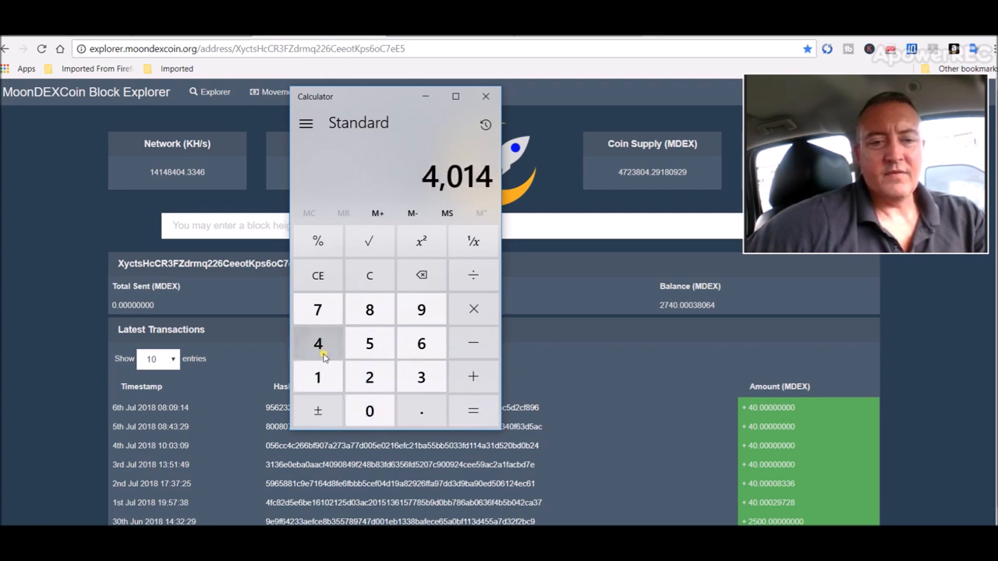
{"action": "mouse_move", "coordinate": [421, 274]}
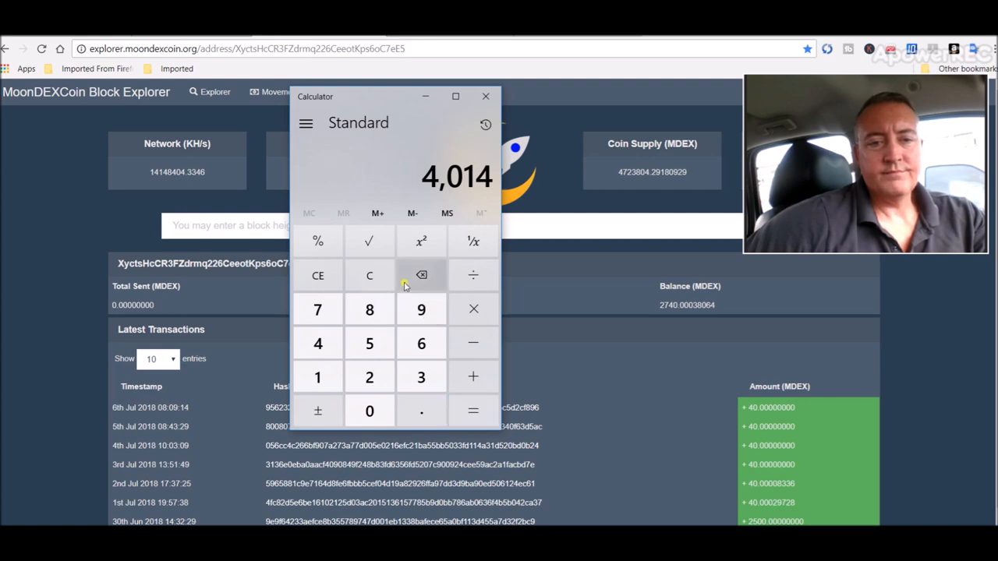
{"action": "left_click", "coordinate": [473, 310]}
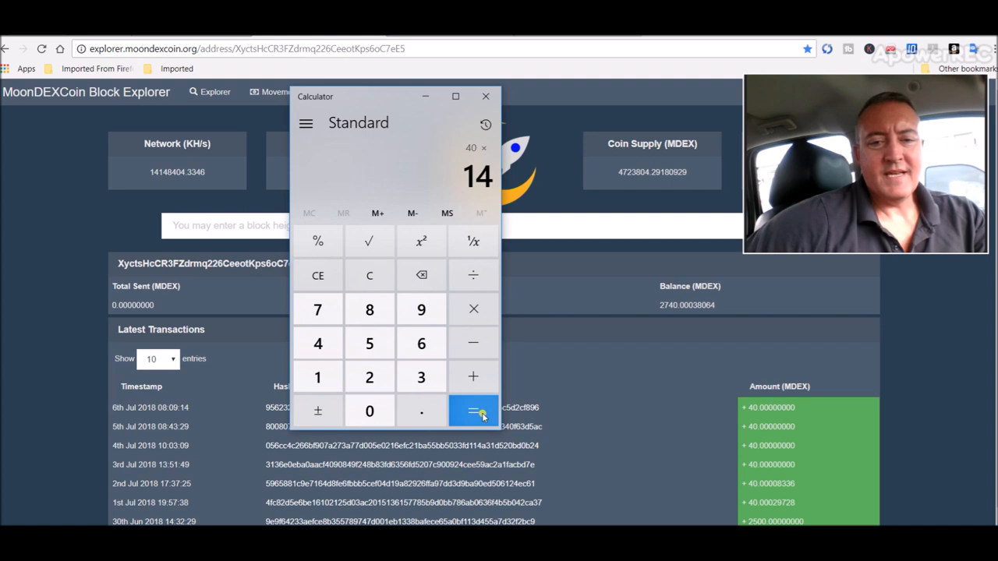
{"action": "left_click", "coordinate": [473, 411]}
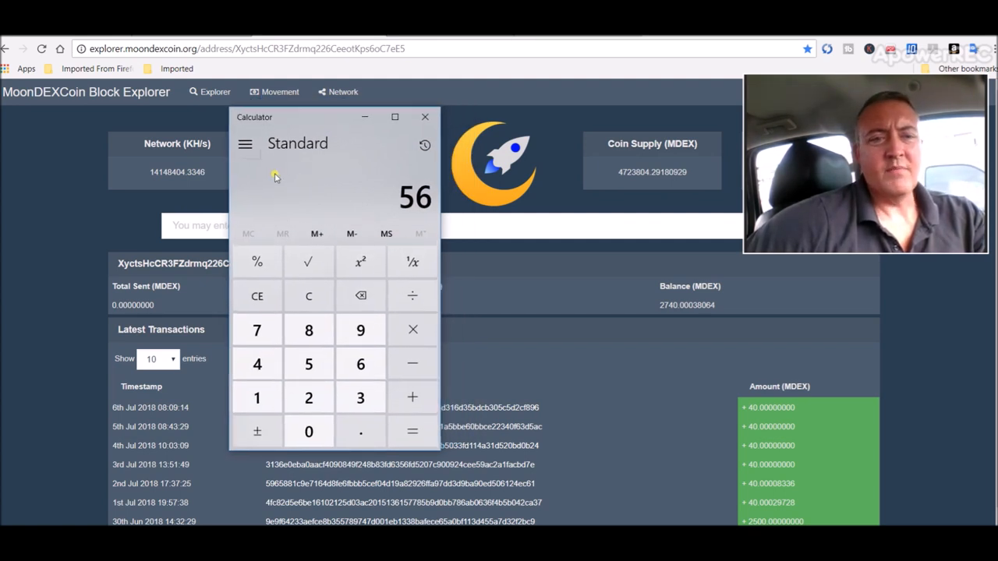
{"action": "mouse_move", "coordinate": [402, 202]}
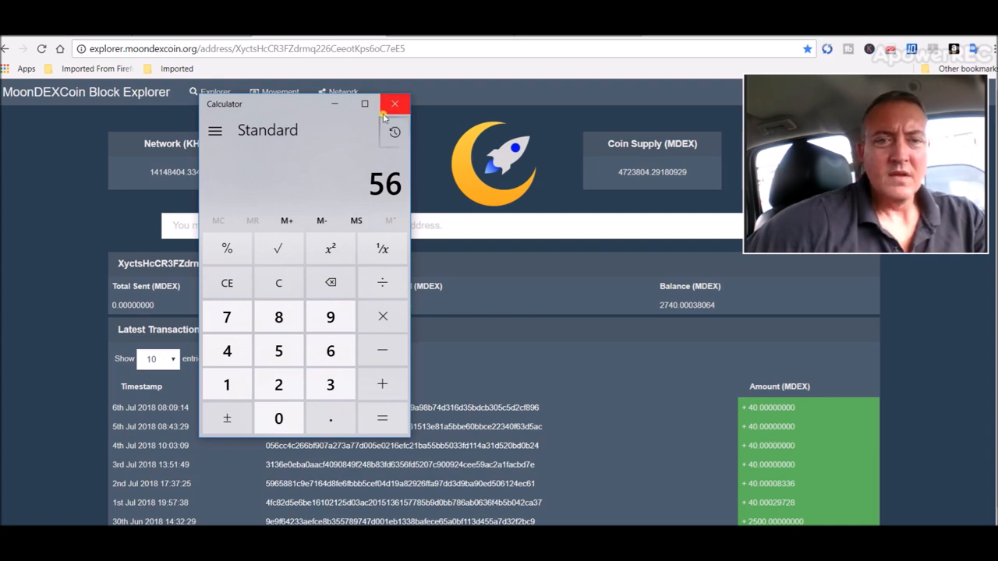
{"action": "left_click", "coordinate": [395, 104]}
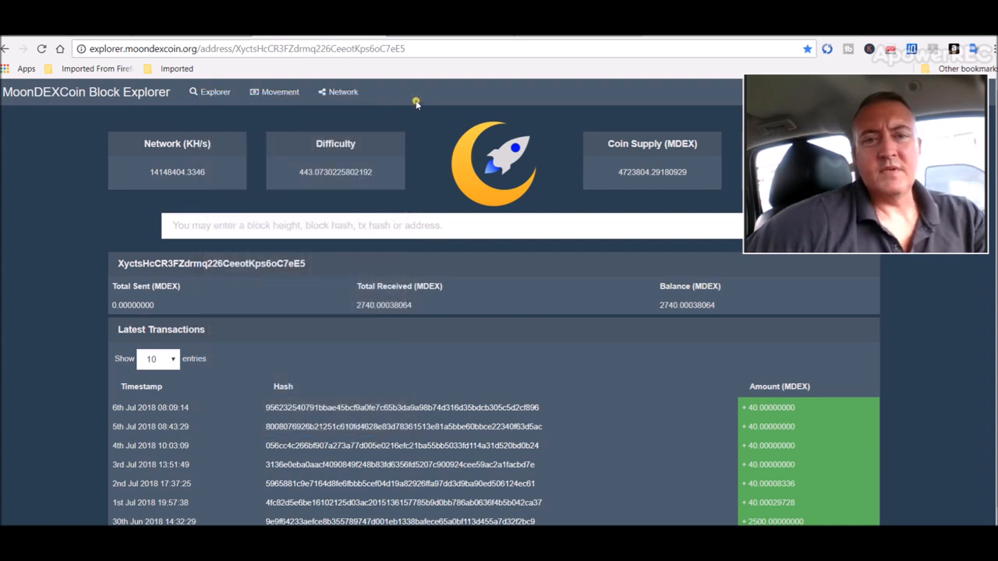
{"action": "mouse_move", "coordinate": [446, 101]}
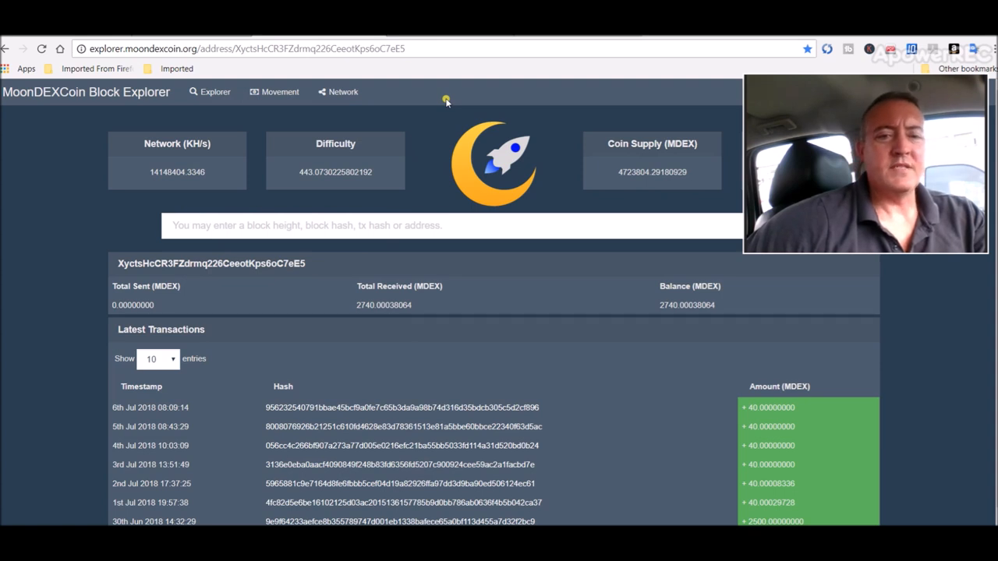
{"action": "mouse_move", "coordinate": [522, 300]}
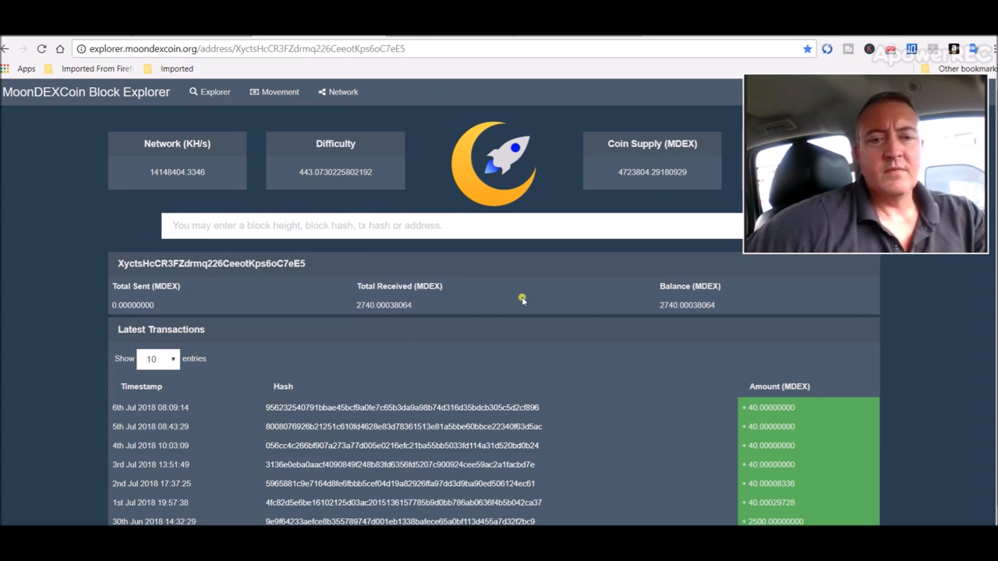
{"action": "mouse_move", "coordinate": [534, 268]}
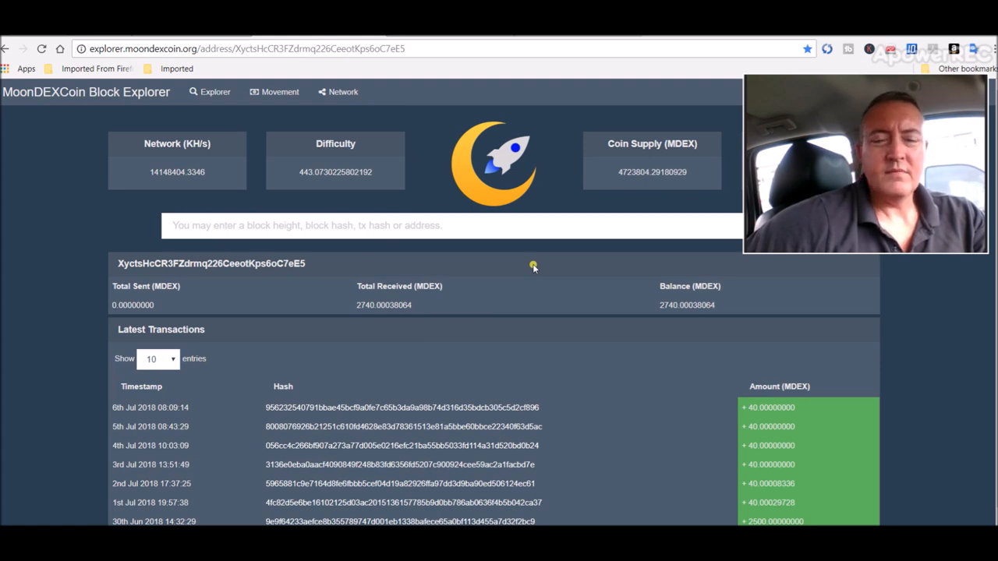
{"action": "mouse_move", "coordinate": [443, 101]}
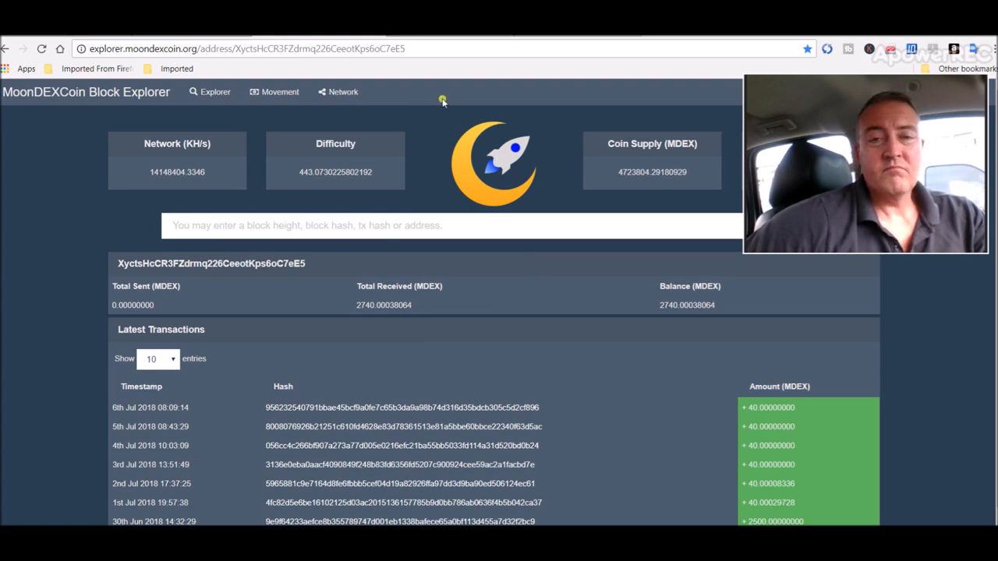
{"action": "mouse_move", "coordinate": [480, 84]}
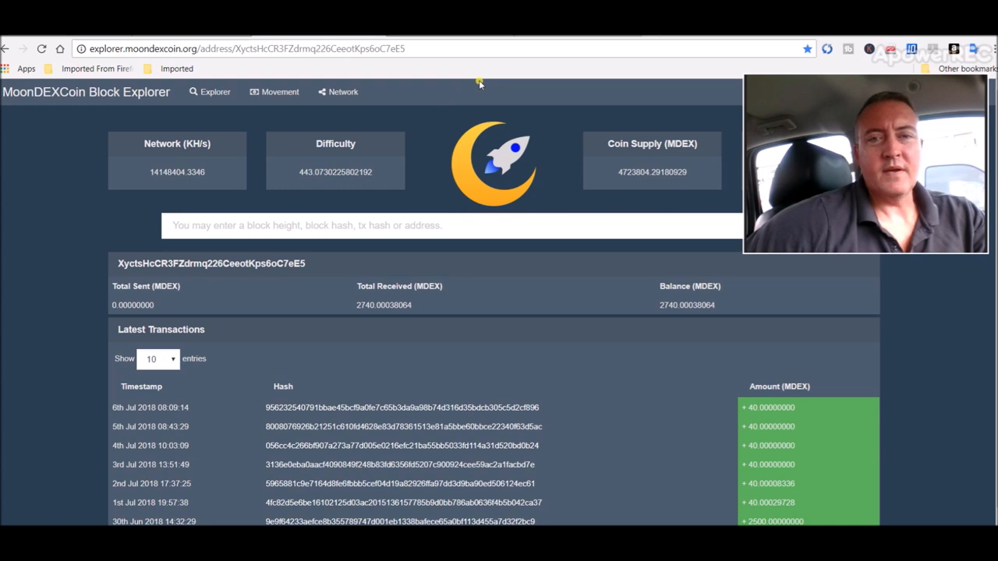
{"action": "mouse_move", "coordinate": [494, 81]}
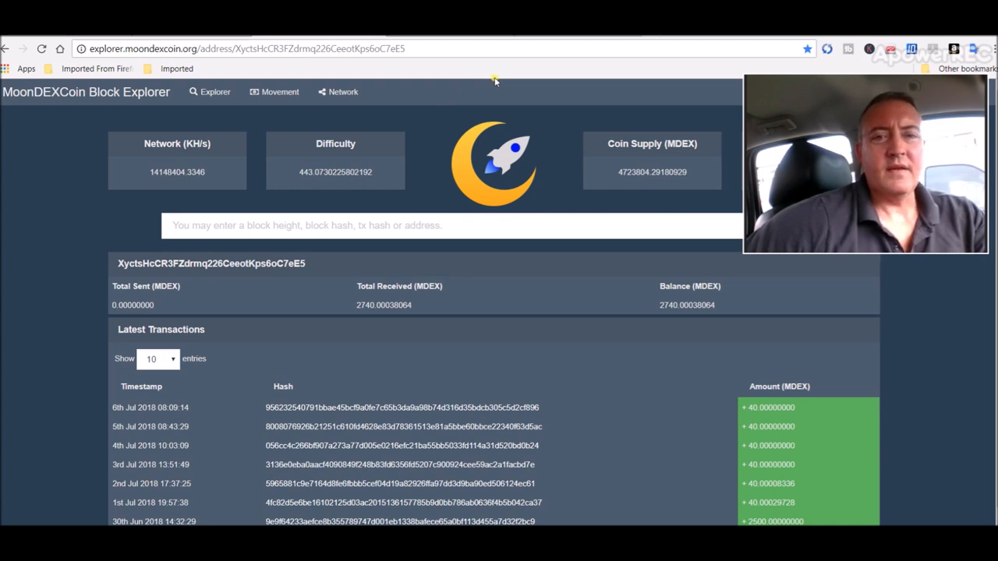
{"action": "mouse_move", "coordinate": [460, 67]}
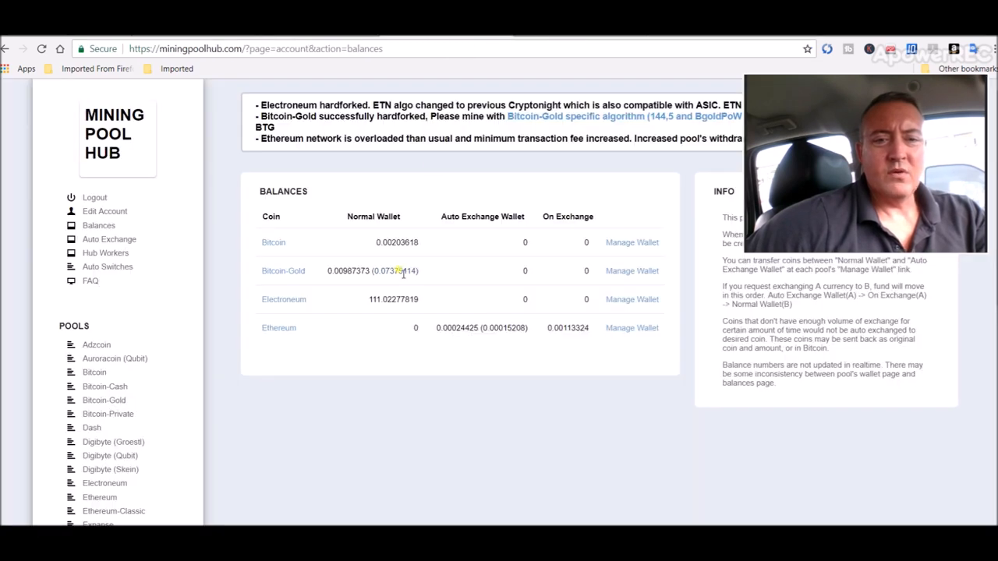
{"action": "mouse_move", "coordinate": [450, 281]}
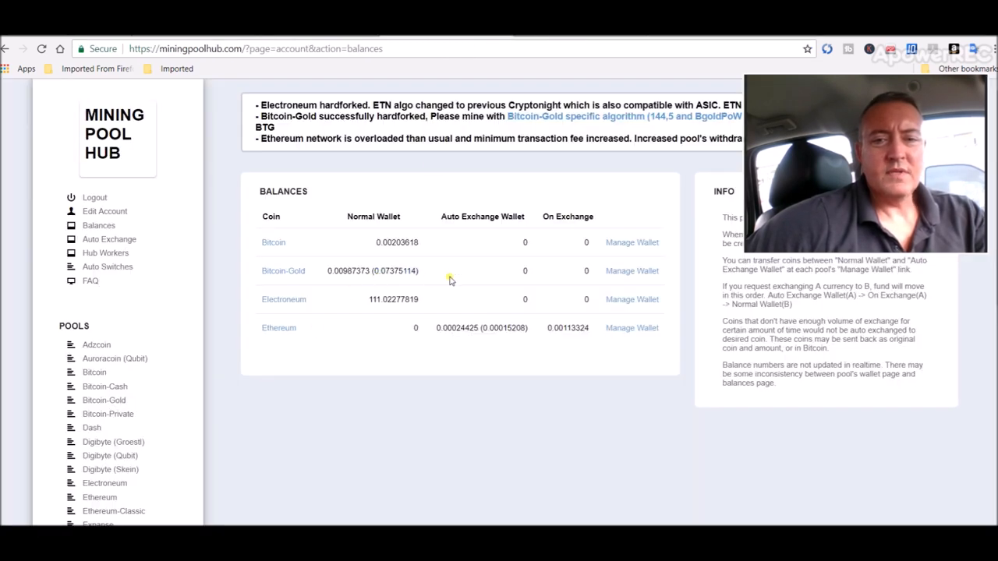
{"action": "mouse_move", "coordinate": [472, 297]}
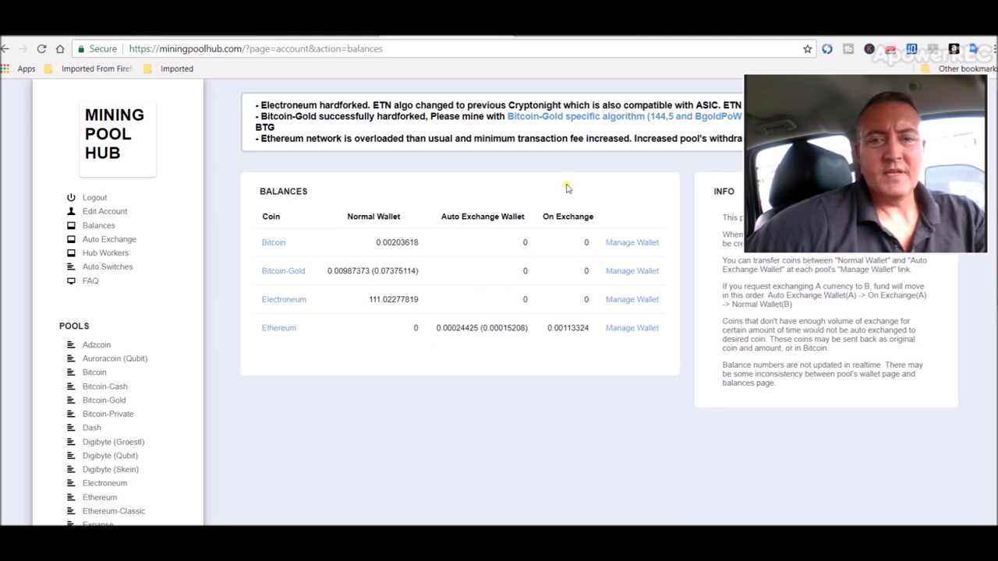
{"action": "mouse_move", "coordinate": [456, 166]}
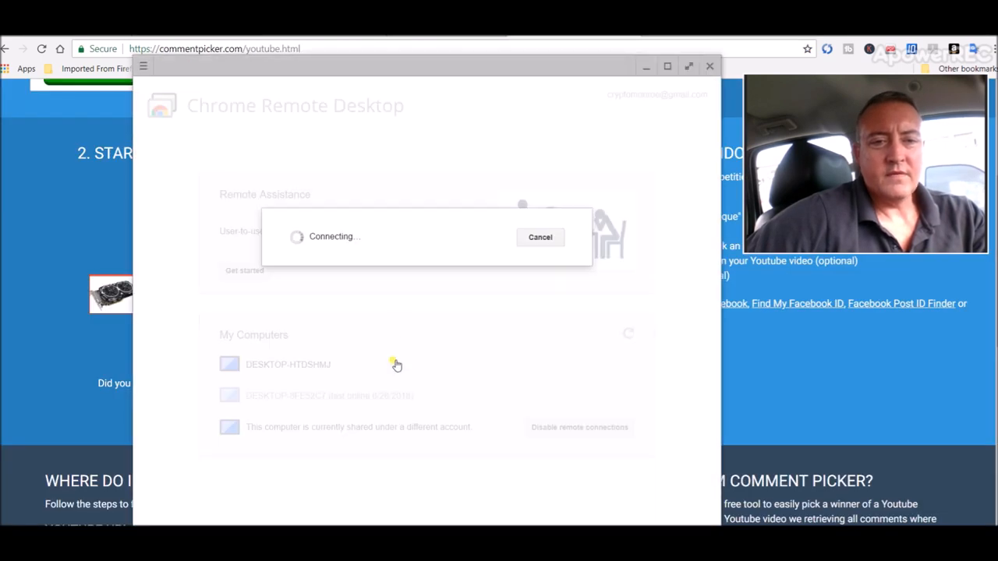
{"action": "mouse_move", "coordinate": [389, 255]}
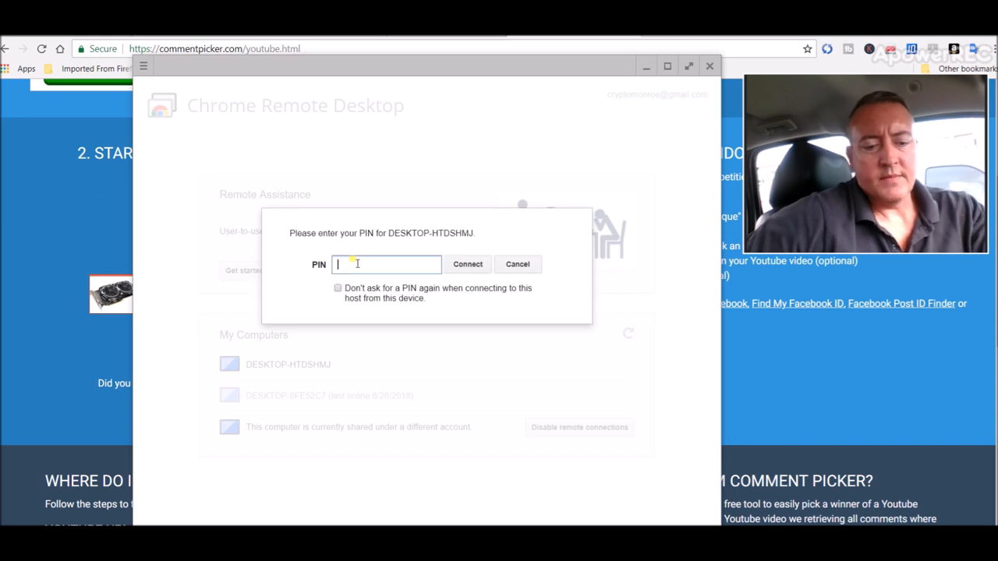
Step: Click into the PIN box to connect to DESKTOP-HTDSHMJ
{"action": "left_click", "coordinate": [467, 264]}
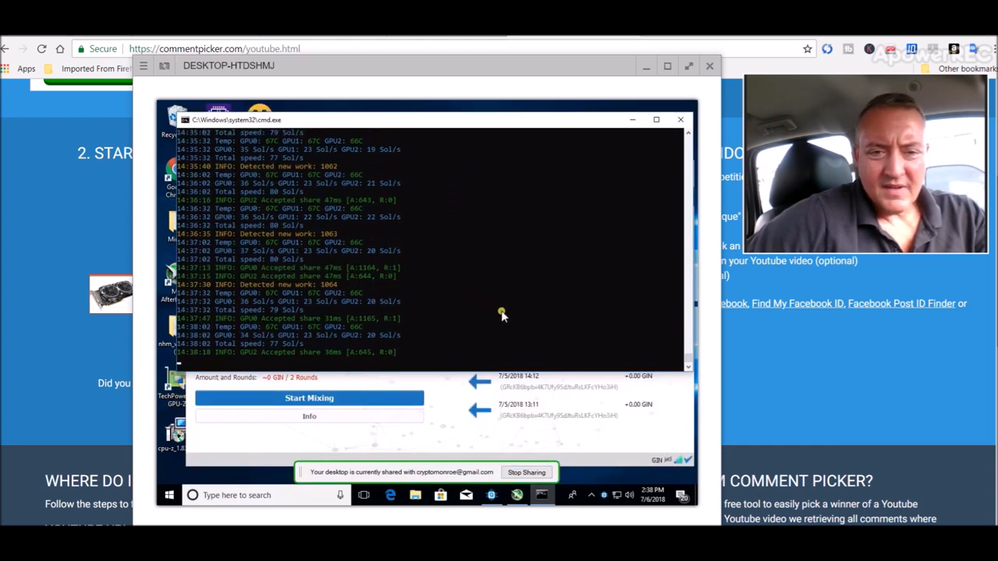
{"action": "mouse_move", "coordinate": [421, 322]}
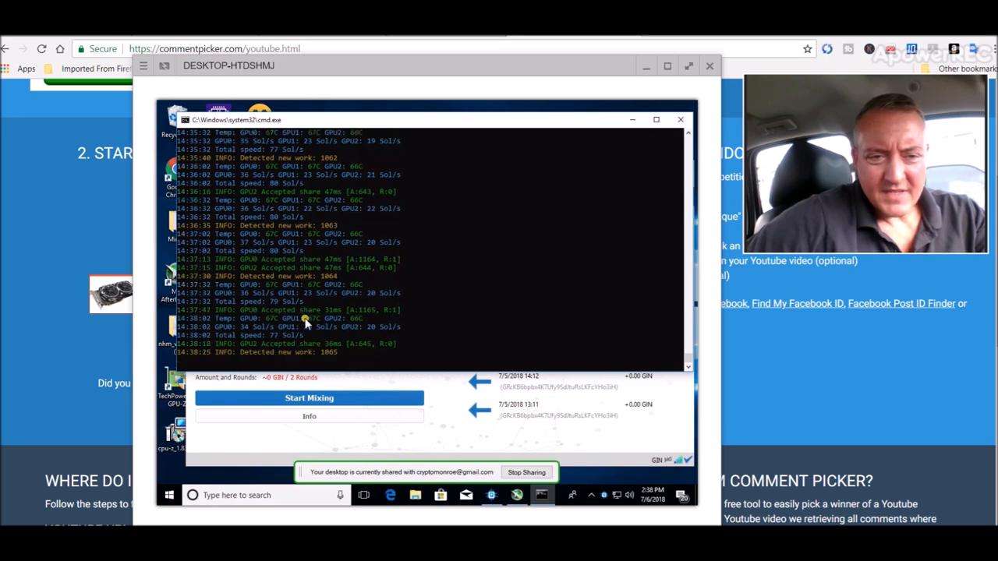
{"action": "mouse_move", "coordinate": [394, 262]}
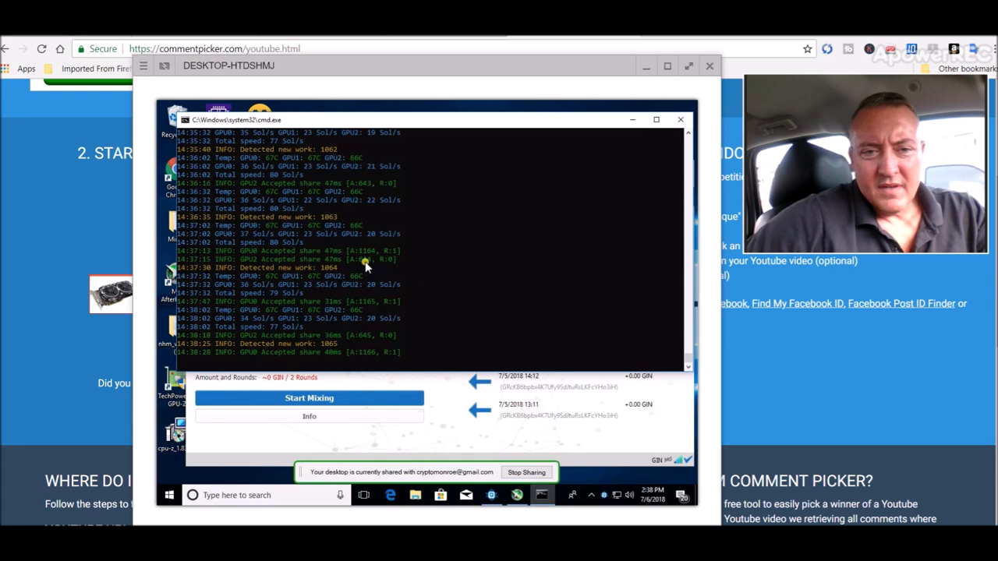
{"action": "mouse_move", "coordinate": [273, 265]}
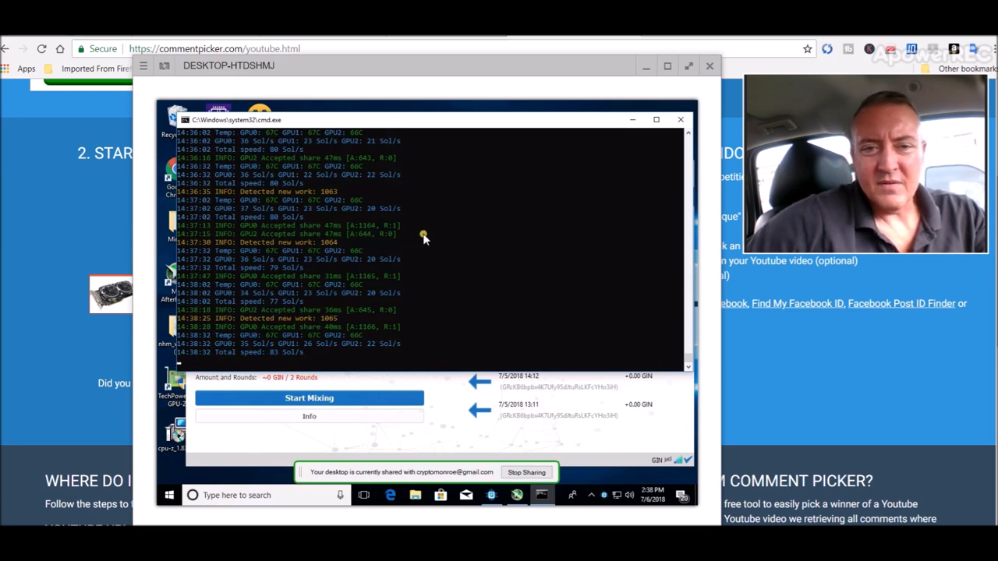
{"action": "mouse_move", "coordinate": [401, 230]}
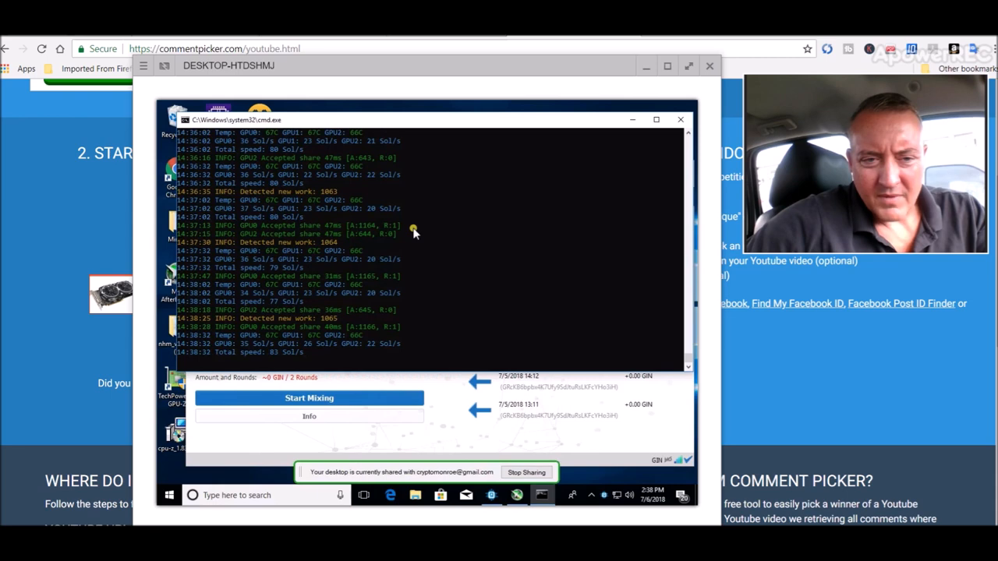
{"action": "mouse_move", "coordinate": [557, 278]}
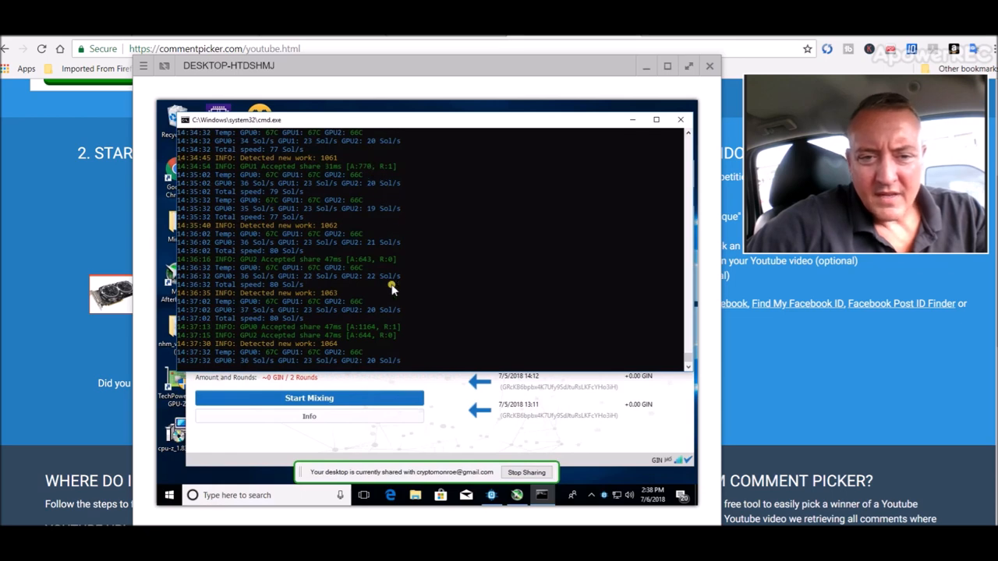
{"action": "mouse_move", "coordinate": [538, 277]}
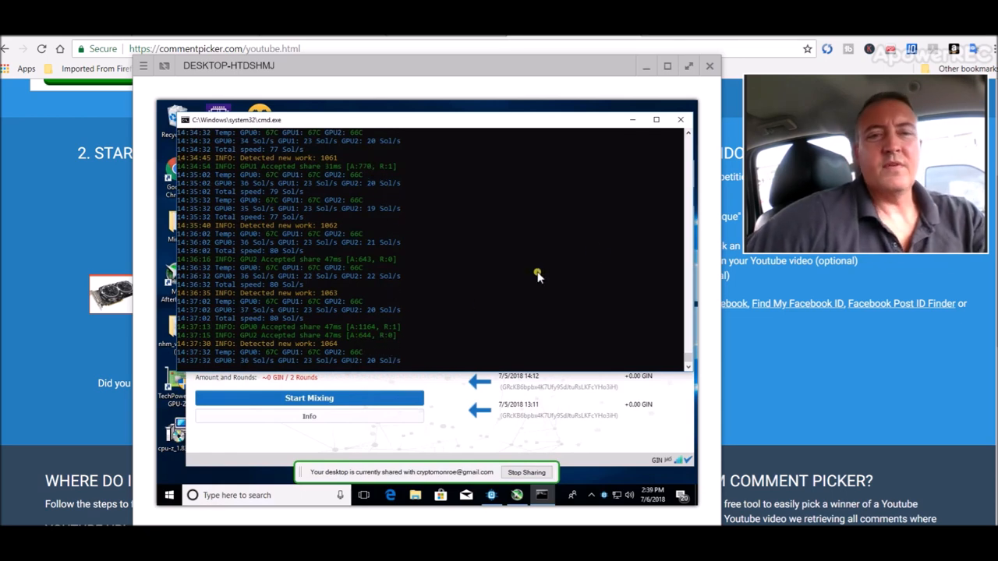
{"action": "mouse_move", "coordinate": [577, 195]}
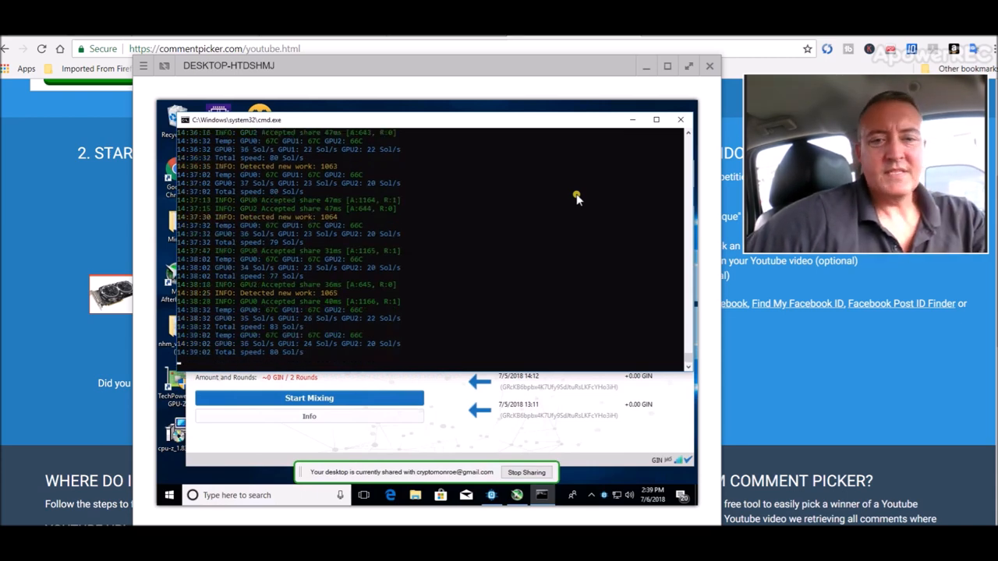
{"action": "mouse_move", "coordinate": [442, 334]}
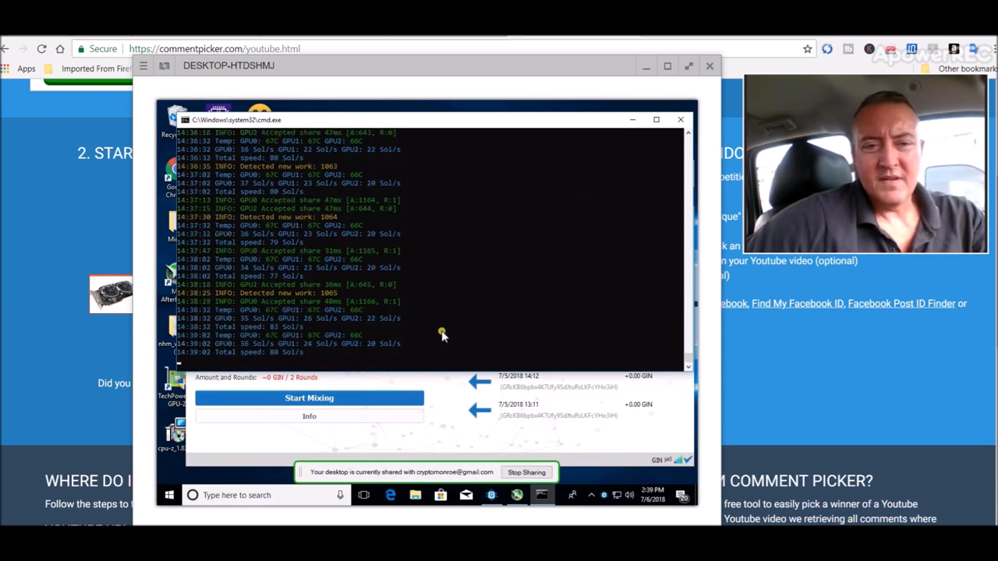
{"action": "mouse_move", "coordinate": [338, 324]}
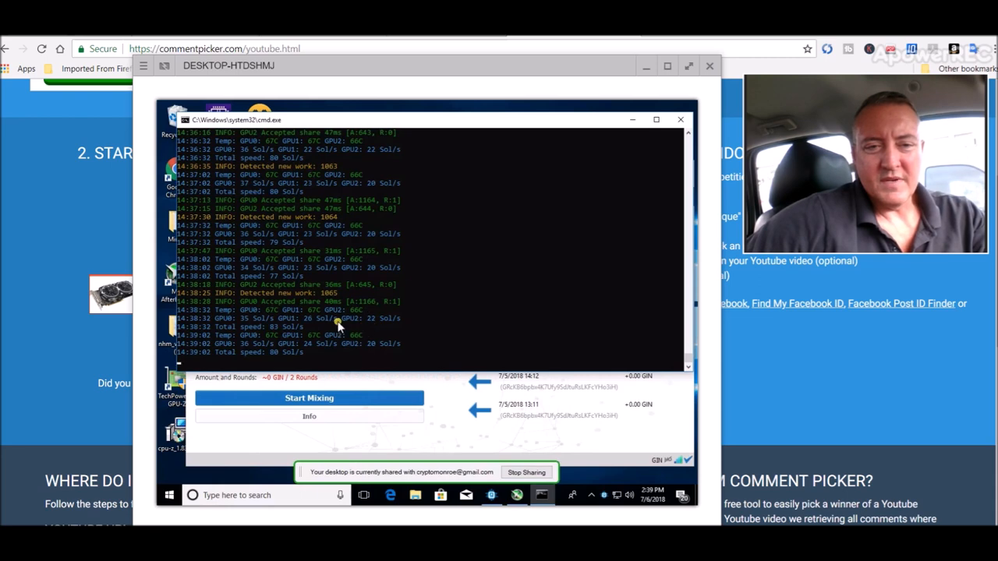
{"action": "mouse_move", "coordinate": [355, 318]}
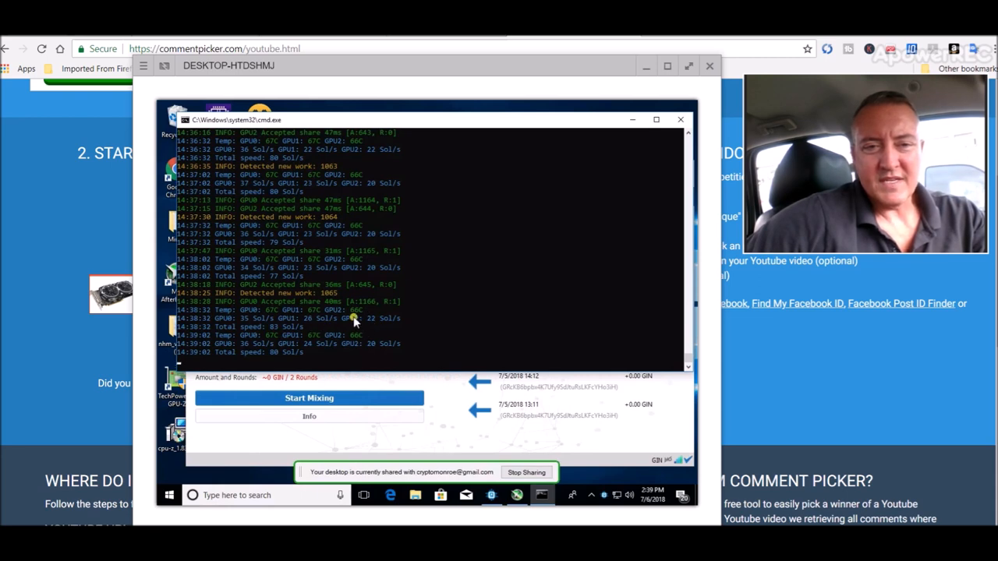
{"action": "mouse_move", "coordinate": [645, 142]}
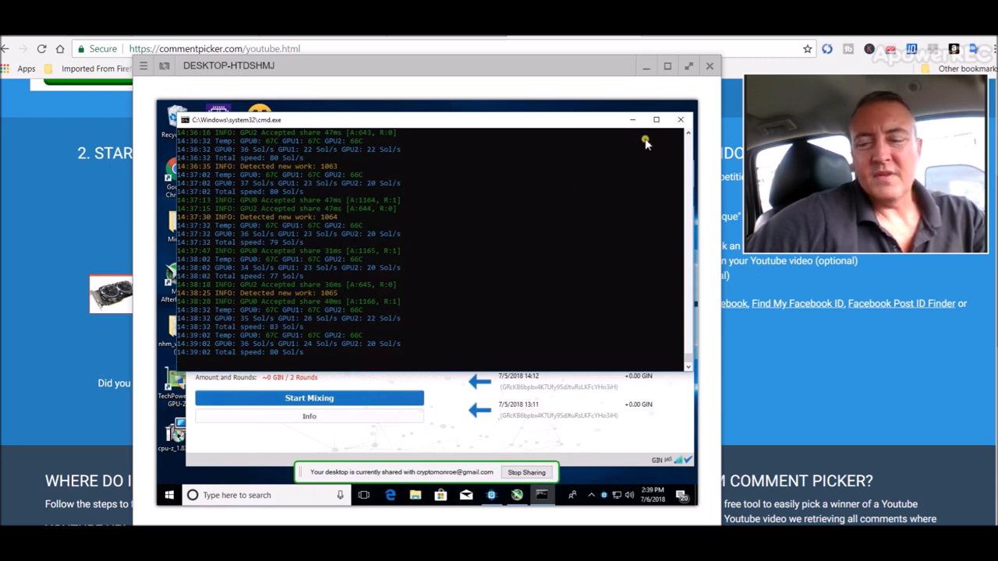
{"action": "mouse_move", "coordinate": [552, 384]}
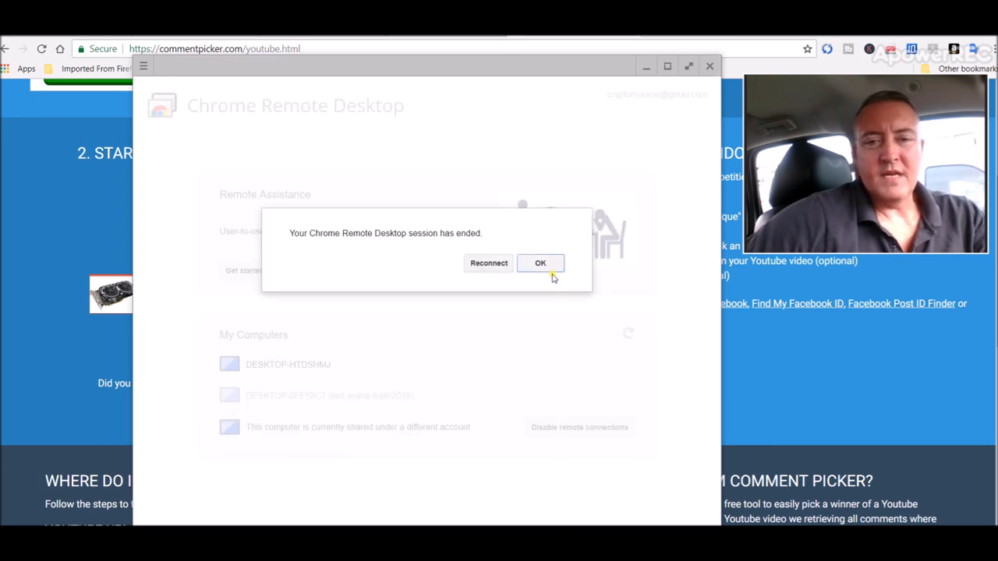
Step: Dismiss the session-ended notice and close the Chrome Remote Desktop window
{"action": "left_click", "coordinate": [540, 262]}
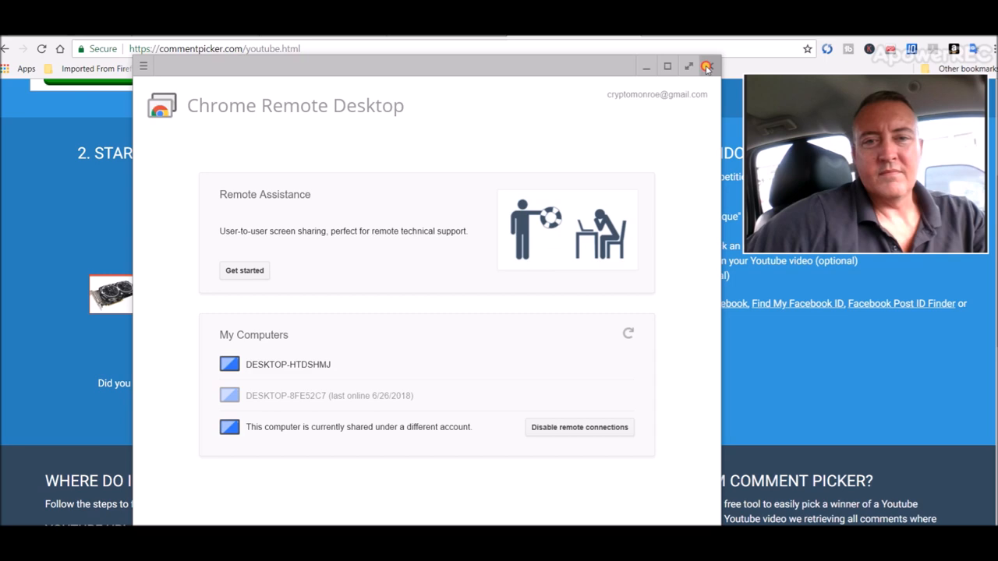
{"action": "left_click", "coordinate": [706, 67]}
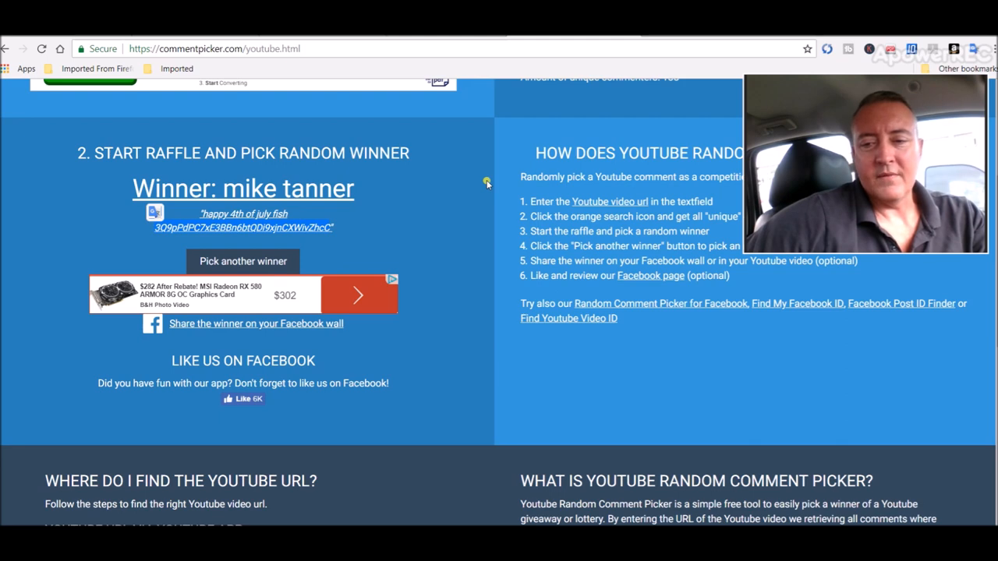
{"action": "mouse_move", "coordinate": [492, 123]}
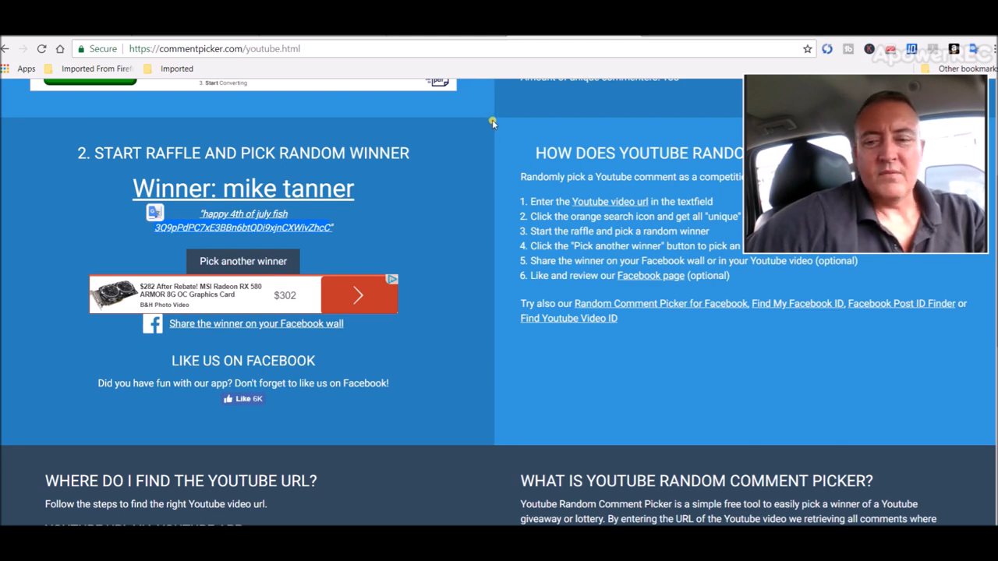
{"action": "mouse_move", "coordinate": [506, 277]}
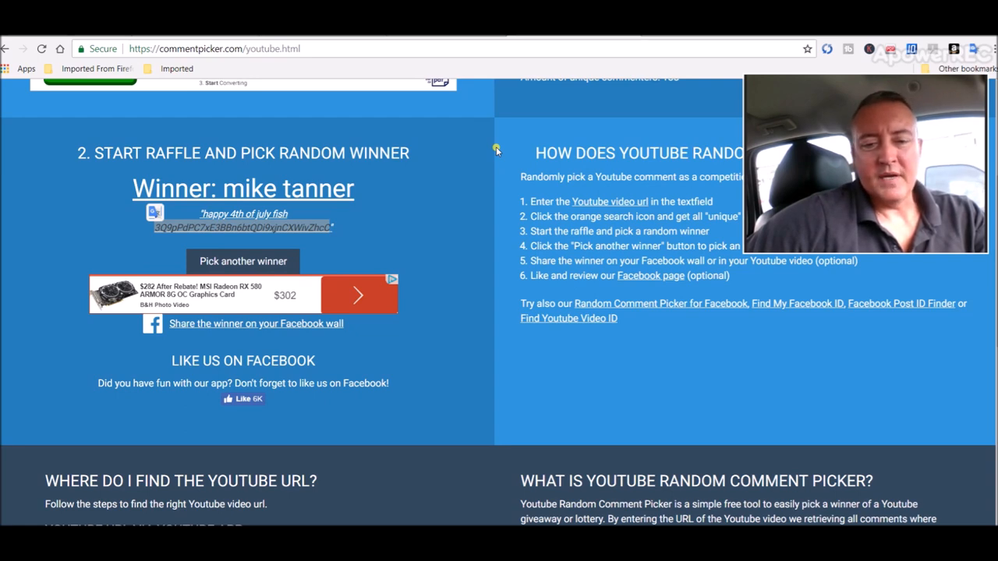
{"action": "mouse_move", "coordinate": [527, 147]}
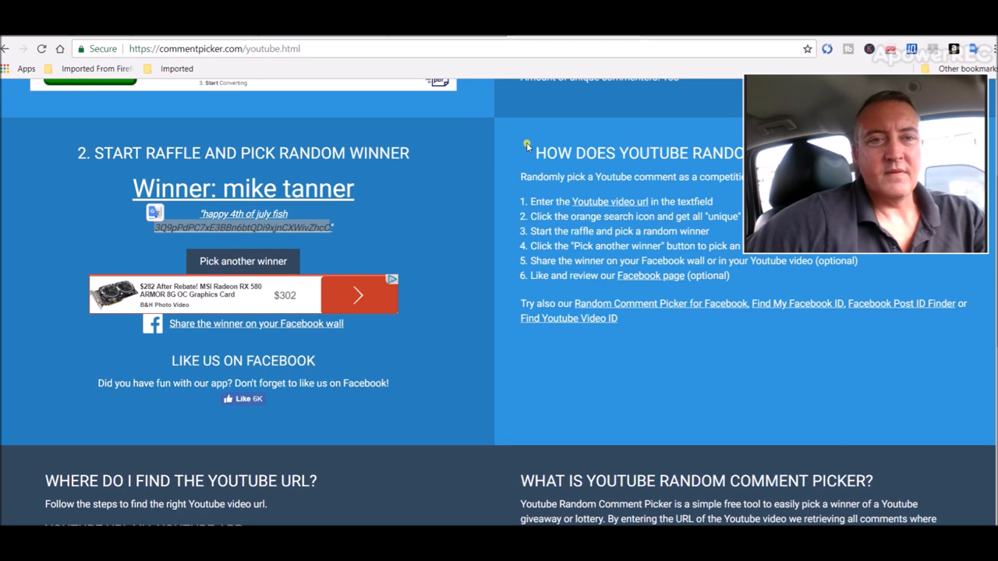